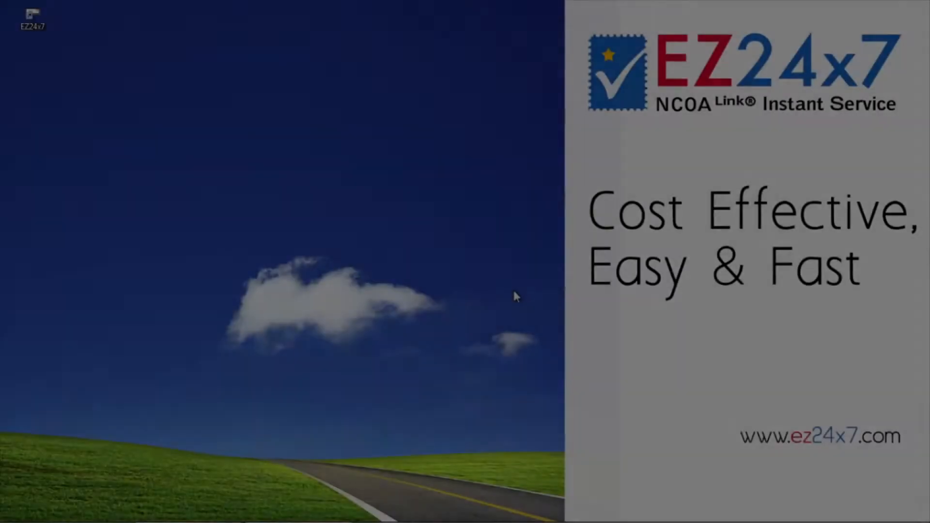
Launch EZ24x7 from the desktop icon and log on with the saved EZ Id and password.
double_click(33, 16)
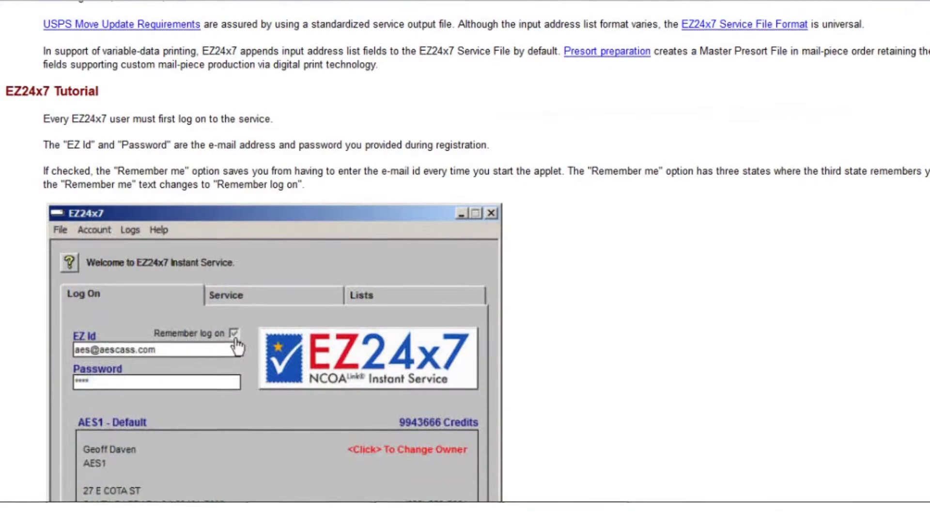
scroll("down", 3)
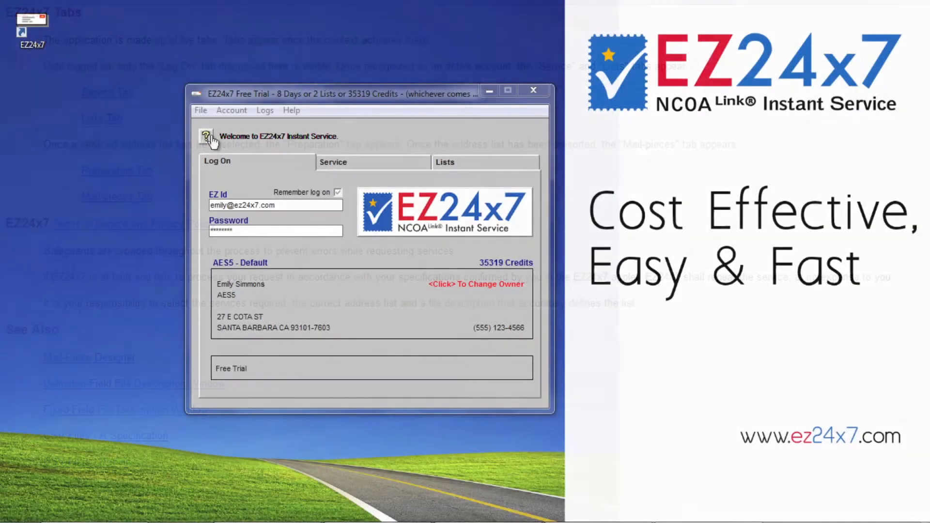
left_click(206, 136)
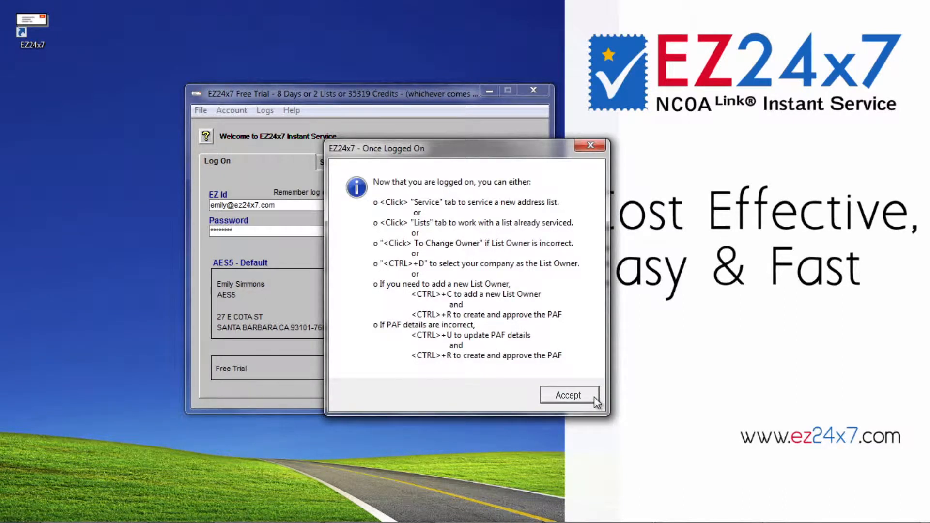
left_click(291, 110)
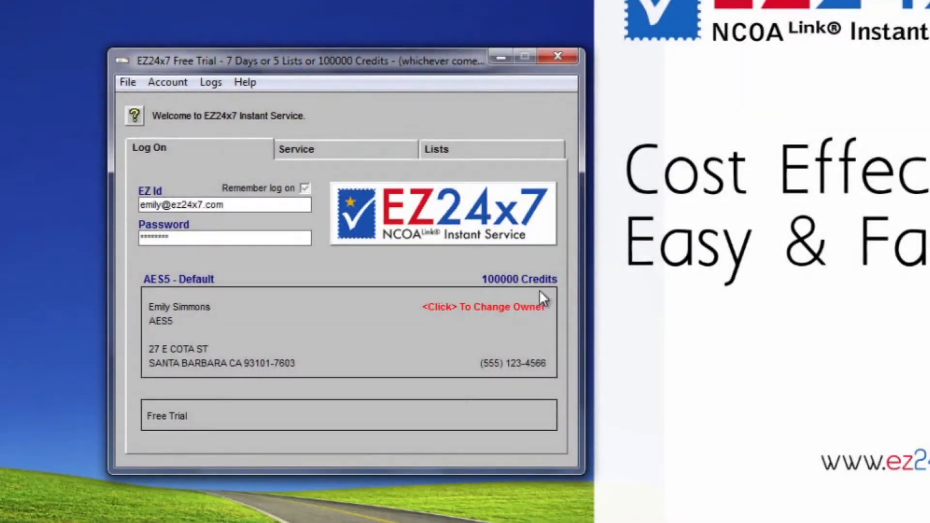
mouse_move(356, 269)
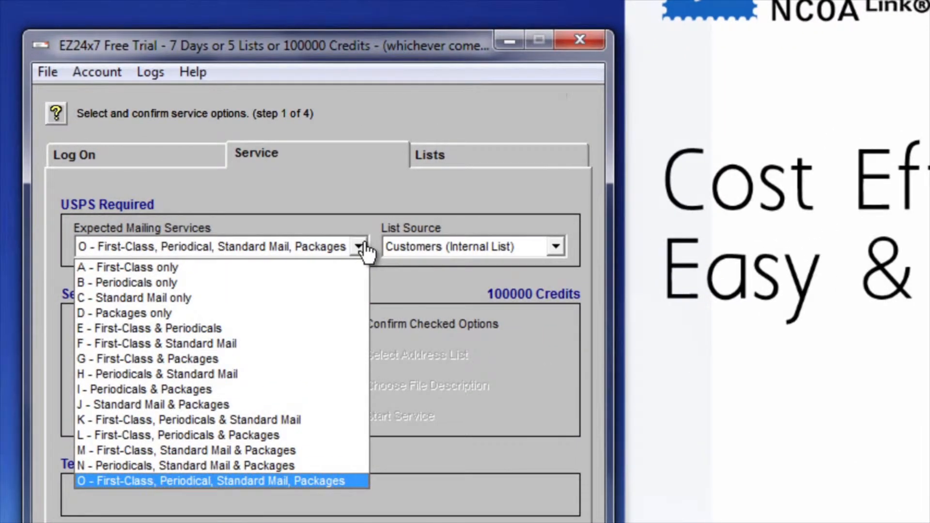
mouse_move(323, 328)
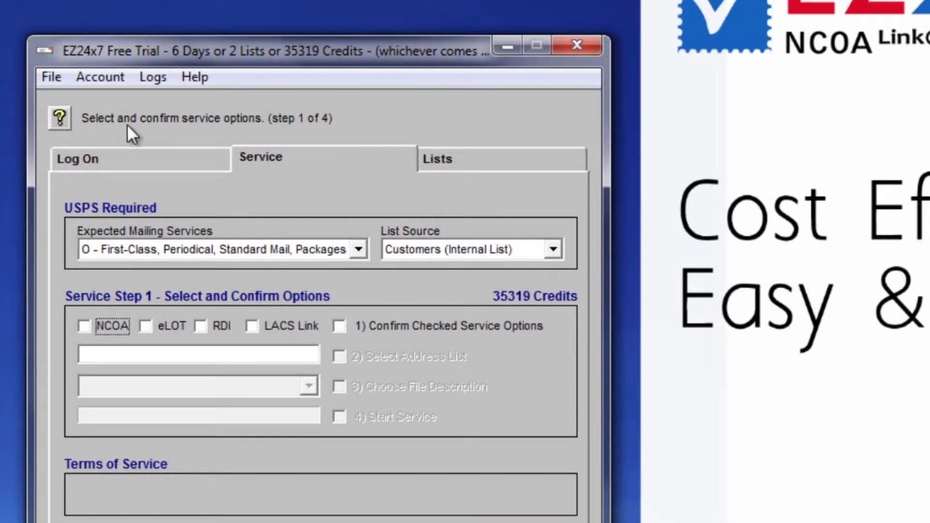
mouse_move(204, 121)
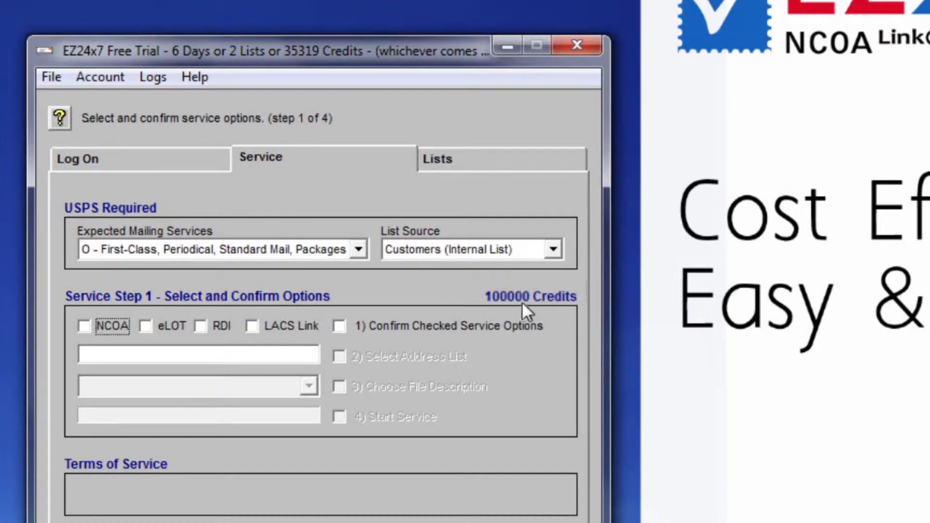
mouse_move(48, 149)
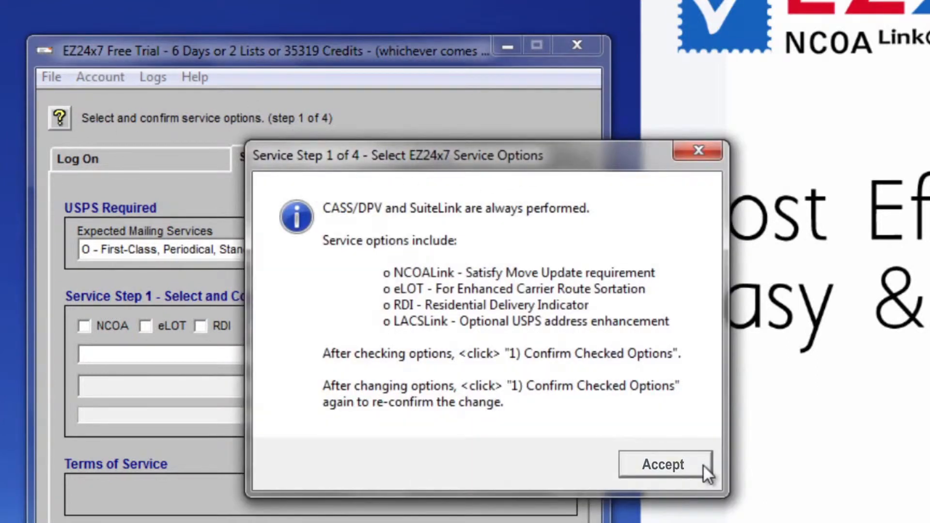
Dismiss the service options guidance and tick NCOA move-update processing.
left_click(663, 464)
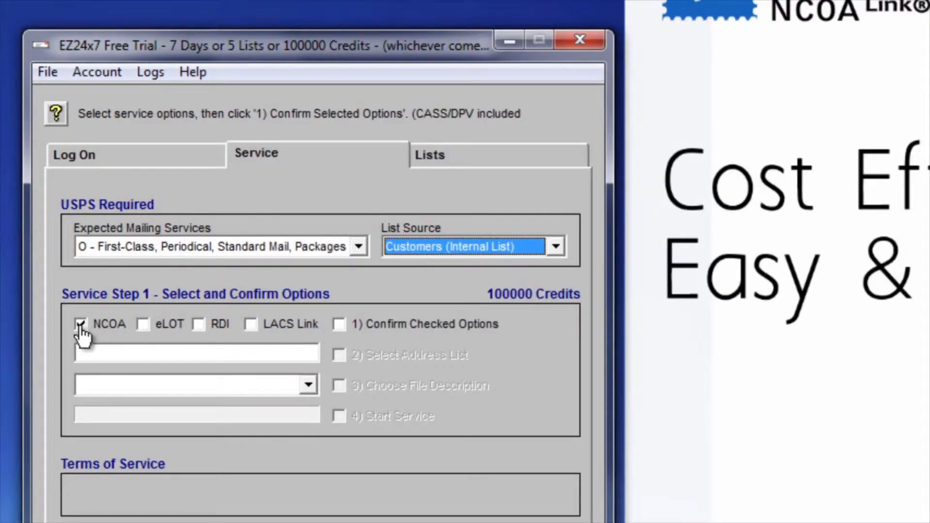
left_click(250, 325)
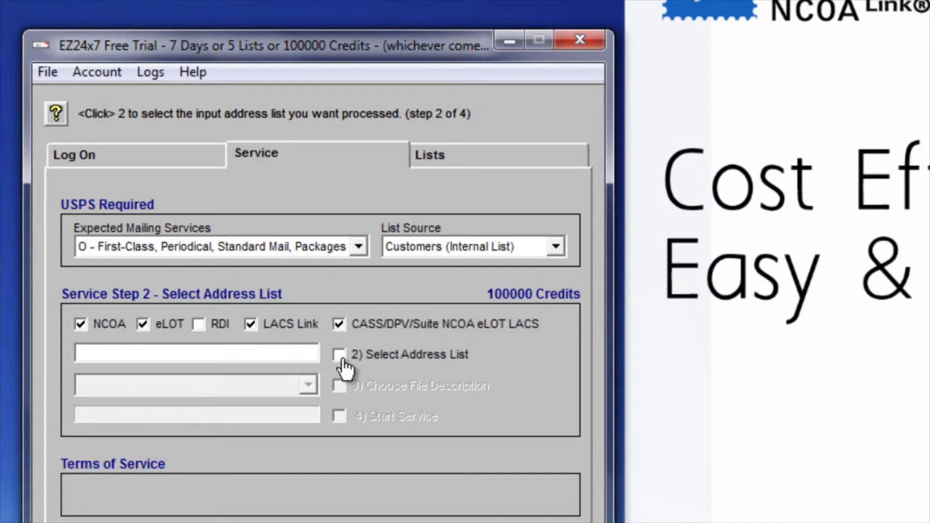
Pick df_jan_2010_offer.csv from the AES\dat folder as the address list.
left_click(339, 354)
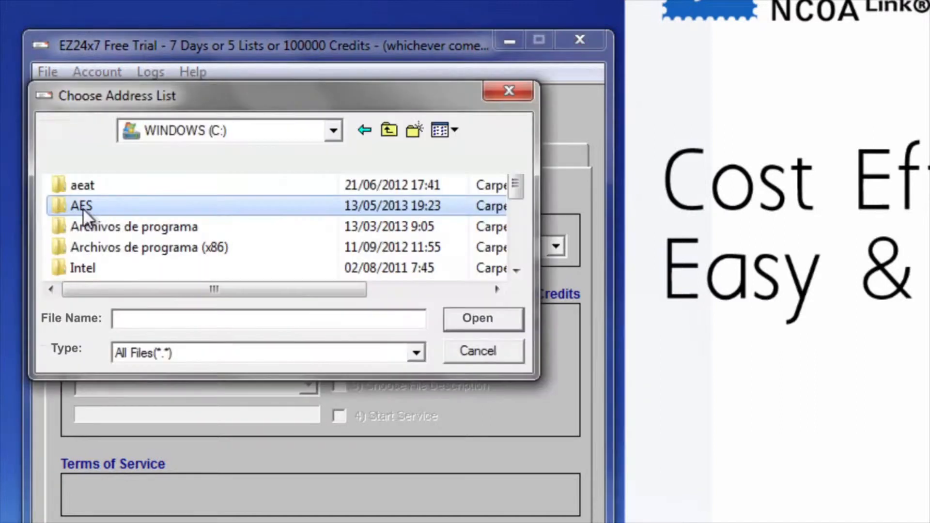
double_click(80, 205)
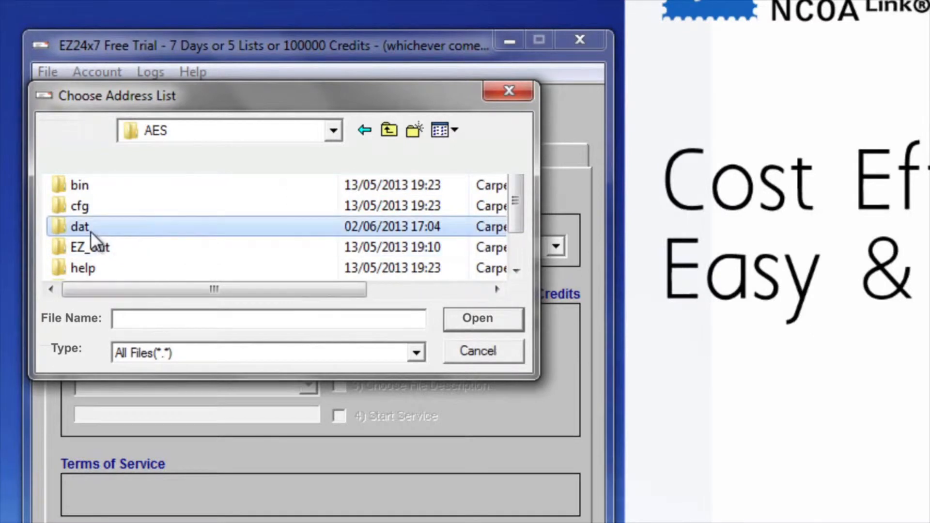
double_click(80, 227)
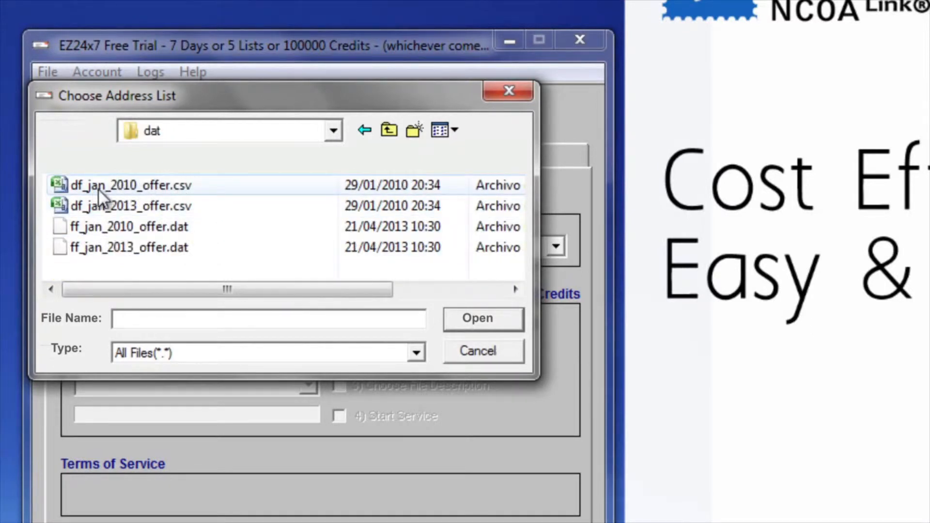
left_click(131, 185)
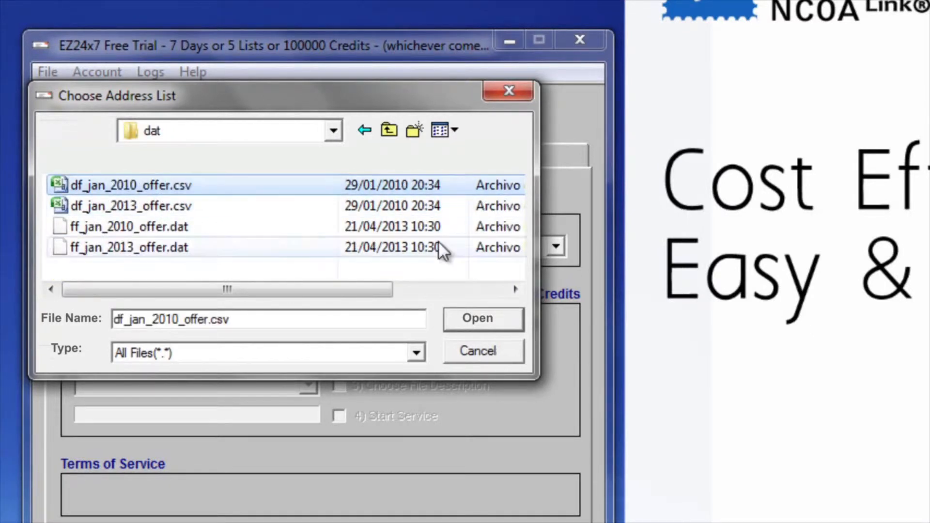
mouse_move(460, 323)
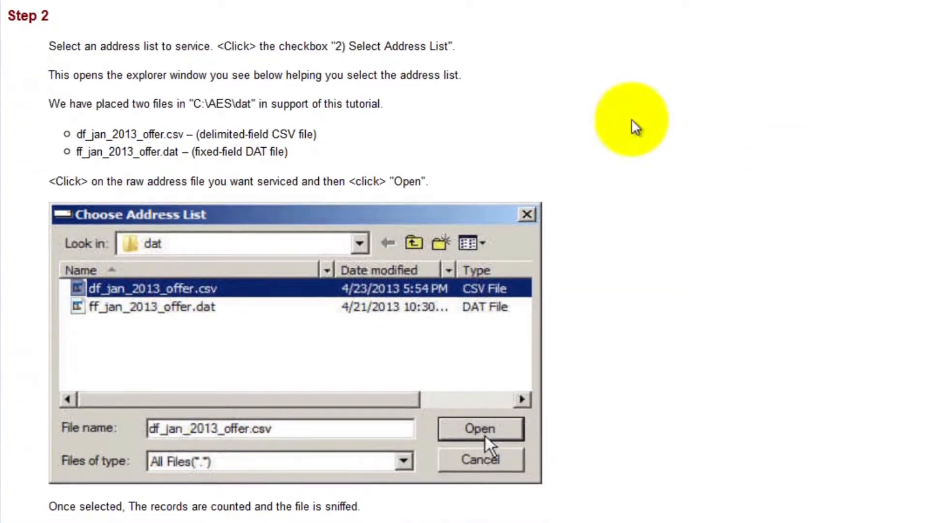
mouse_move(312, 103)
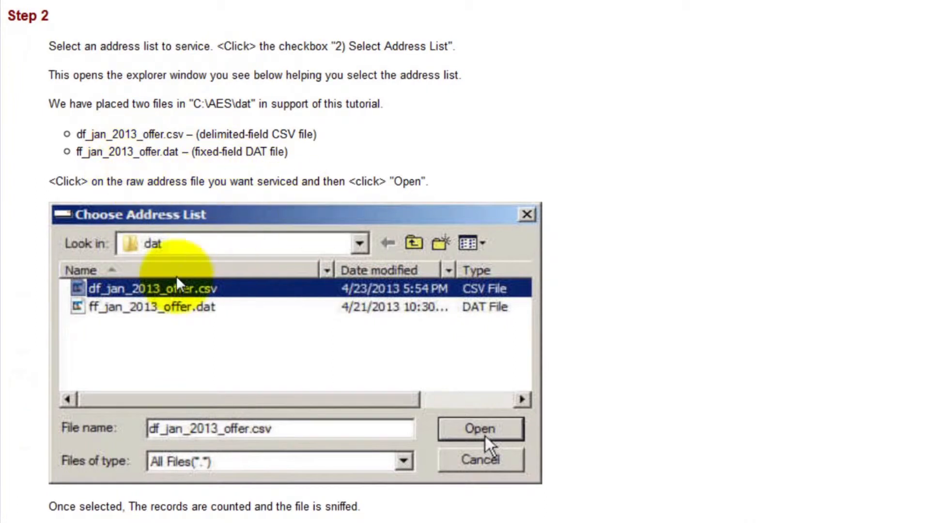
mouse_move(528, 445)
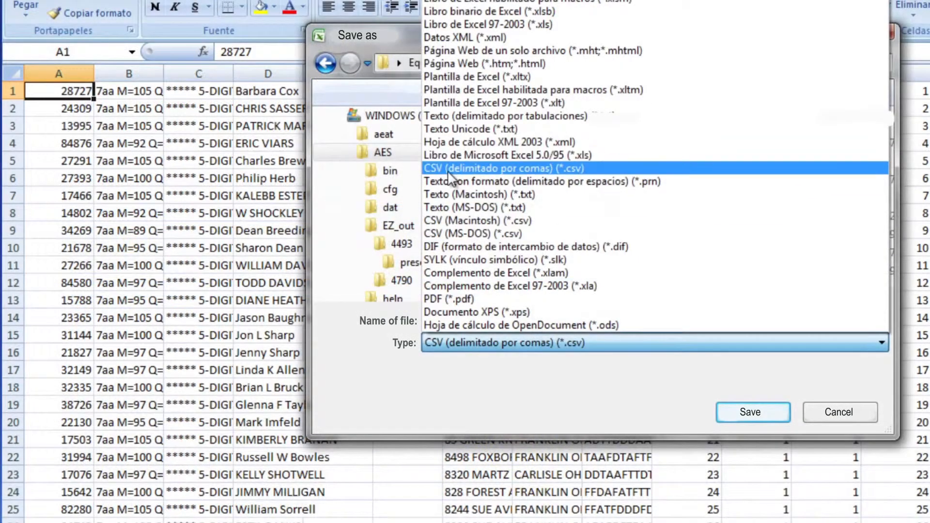
Set the spreadsheet to save as comma-delimited CSV named list.csv in the AES folder.
left_click(501, 168)
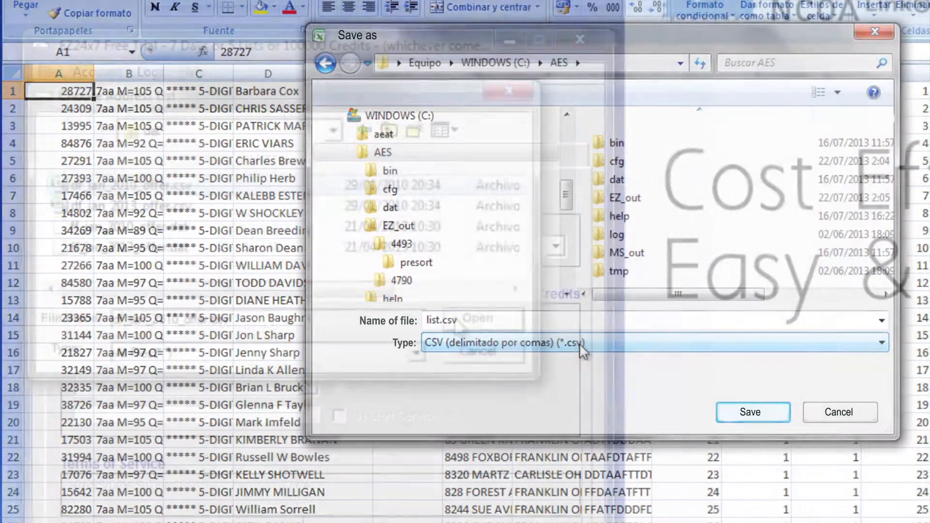
Select 'NEW File Description' from the Step 3 file description dropdown.
left_click(752, 411)
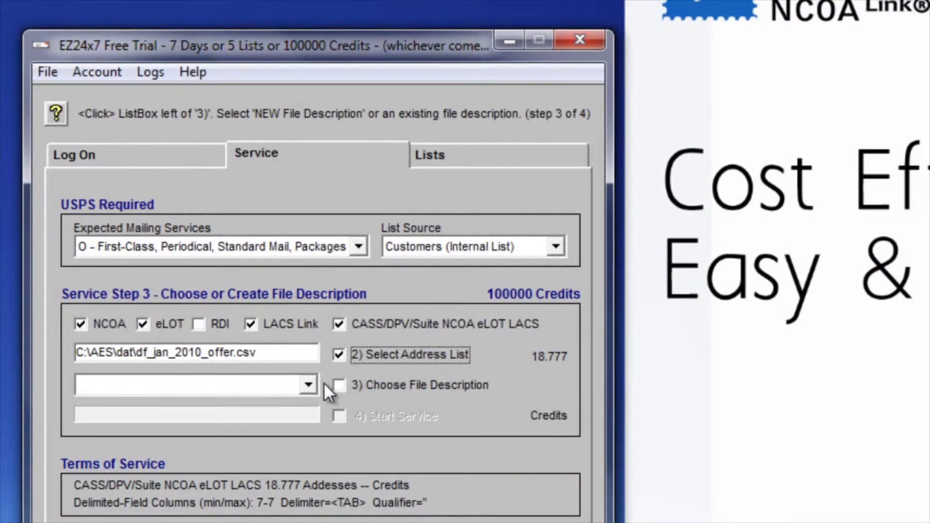
left_click(306, 385)
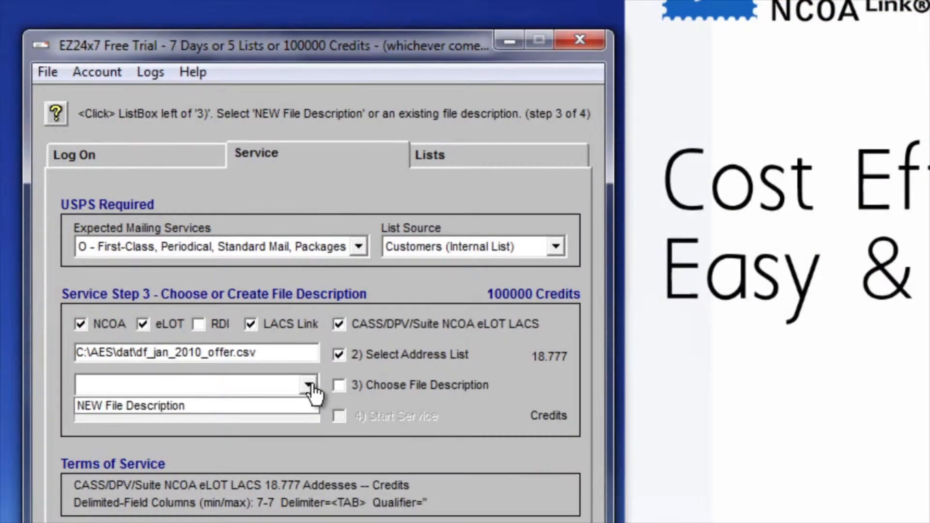
mouse_move(283, 378)
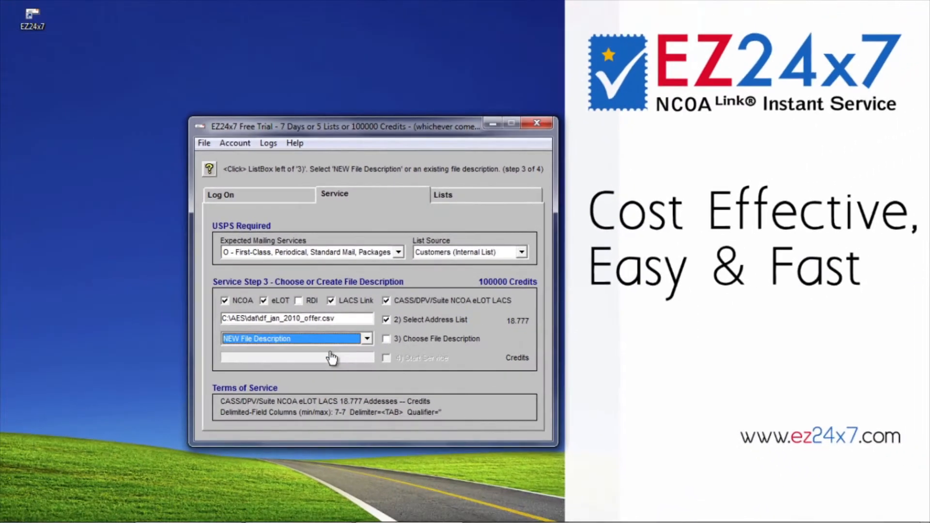
left_click(295, 338)
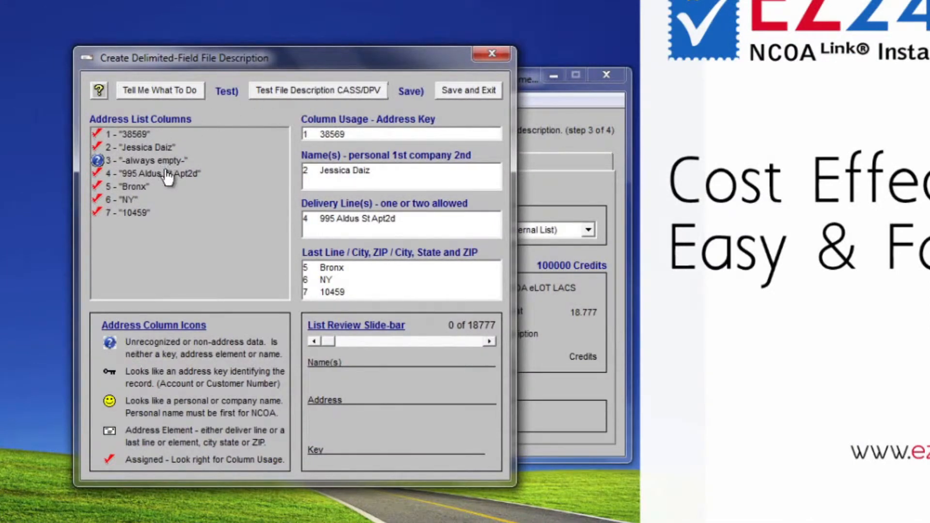
mouse_move(164, 131)
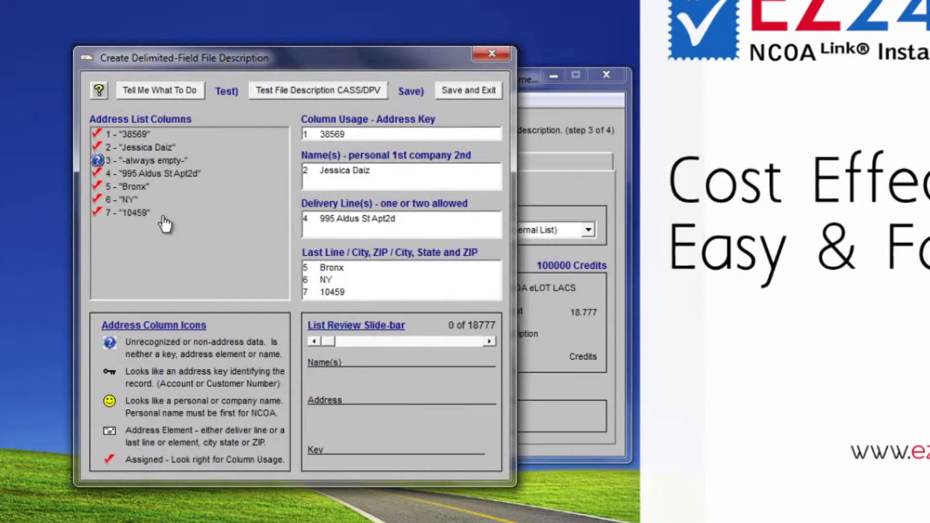
mouse_move(144, 227)
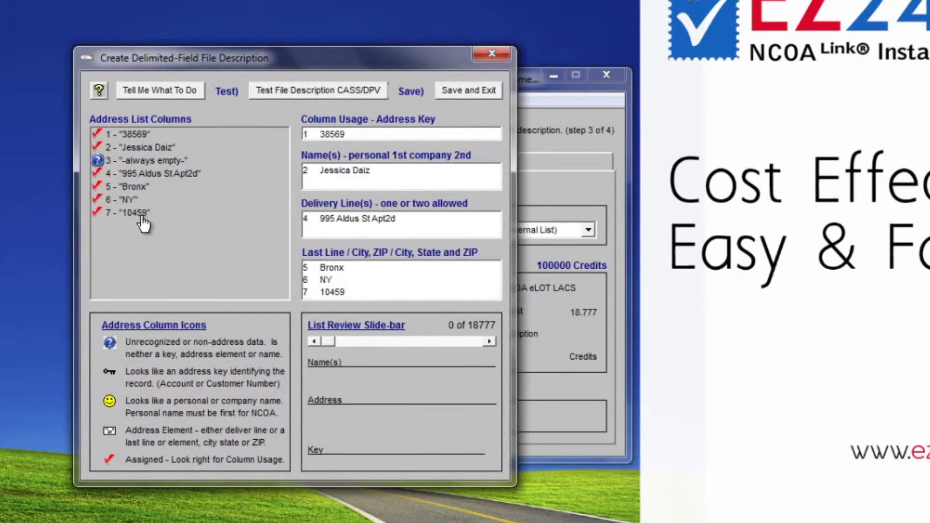
mouse_move(240, 430)
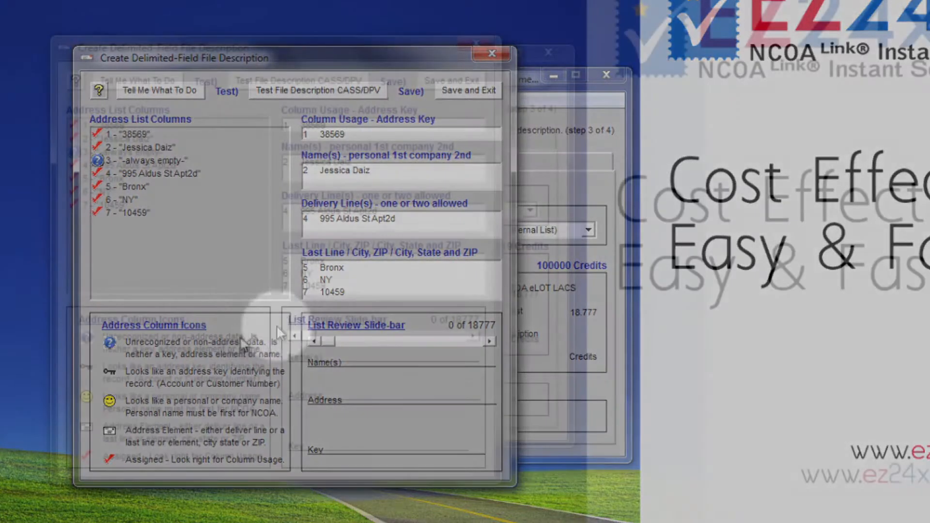
left_click(491, 54)
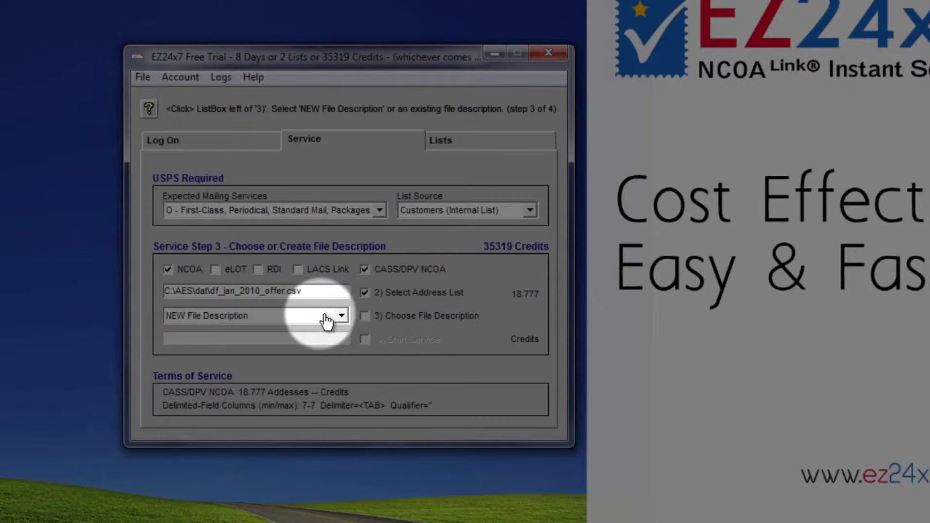
Open the new delimited-field file description editor and bring up empty column 3's usage.
left_click(249, 315)
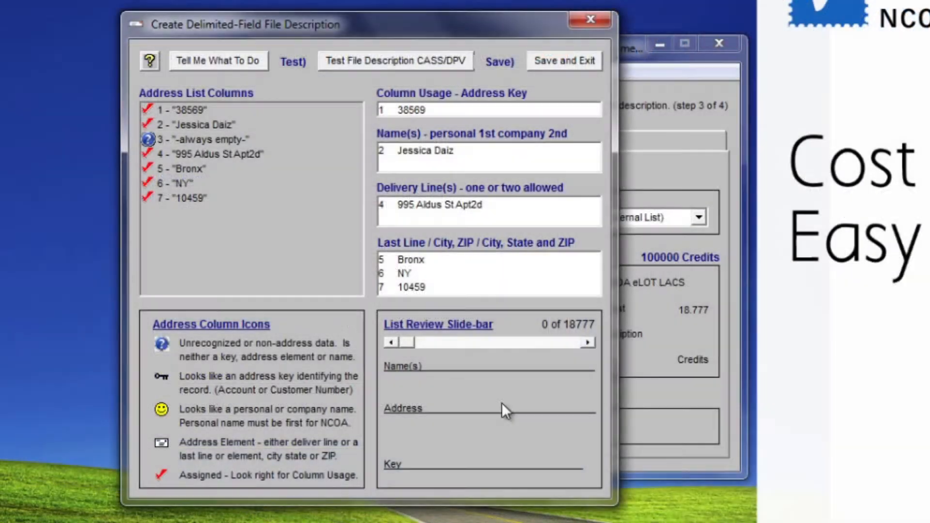
mouse_move(504, 421)
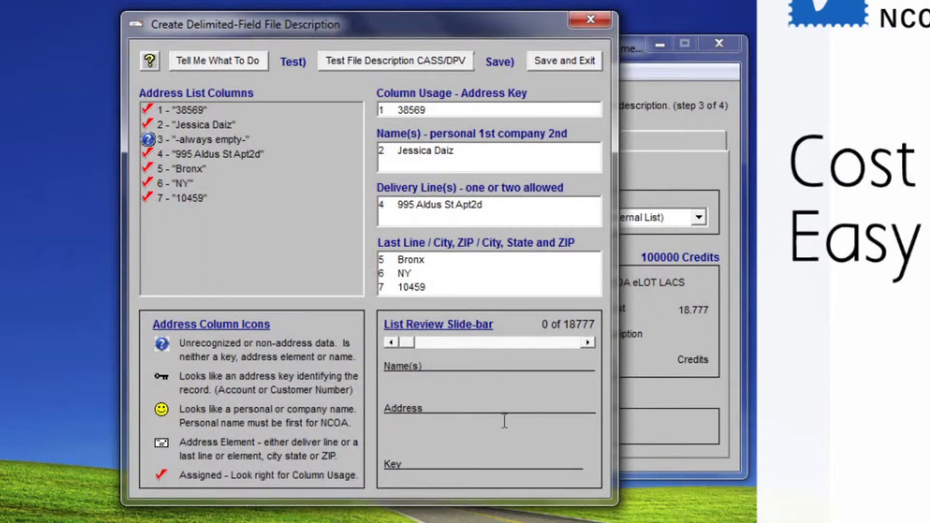
mouse_move(511, 305)
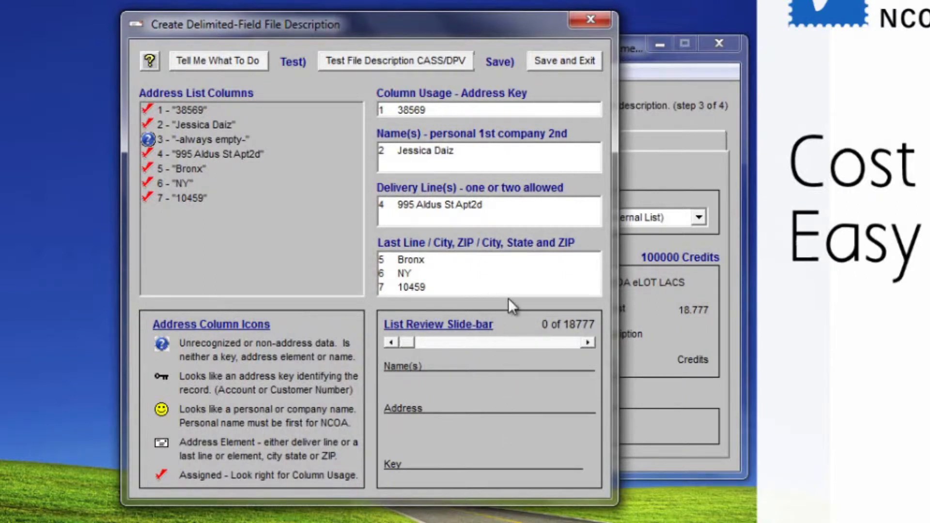
mouse_move(586, 308)
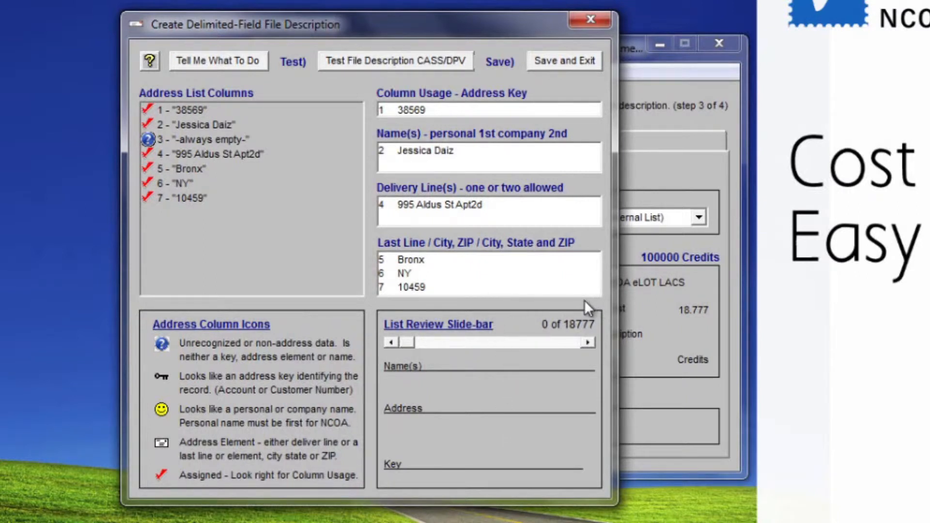
mouse_move(238, 146)
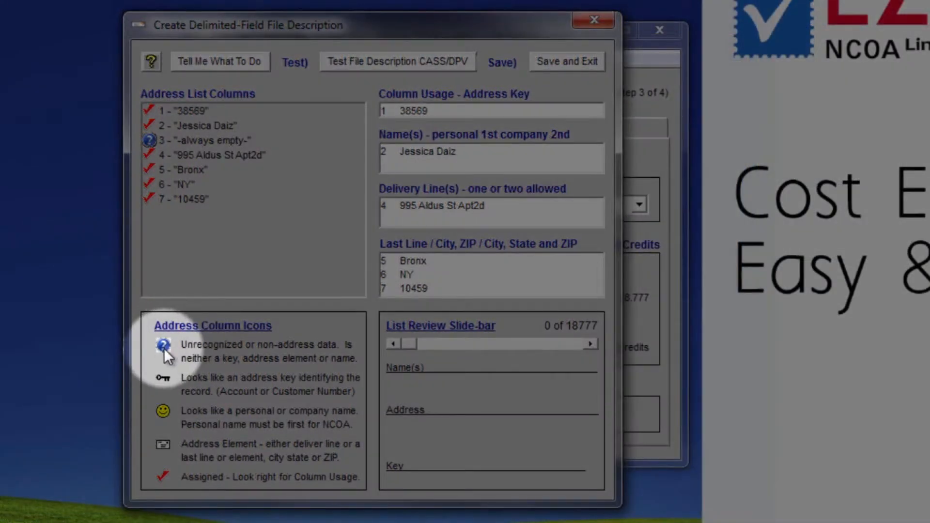
mouse_move(172, 391)
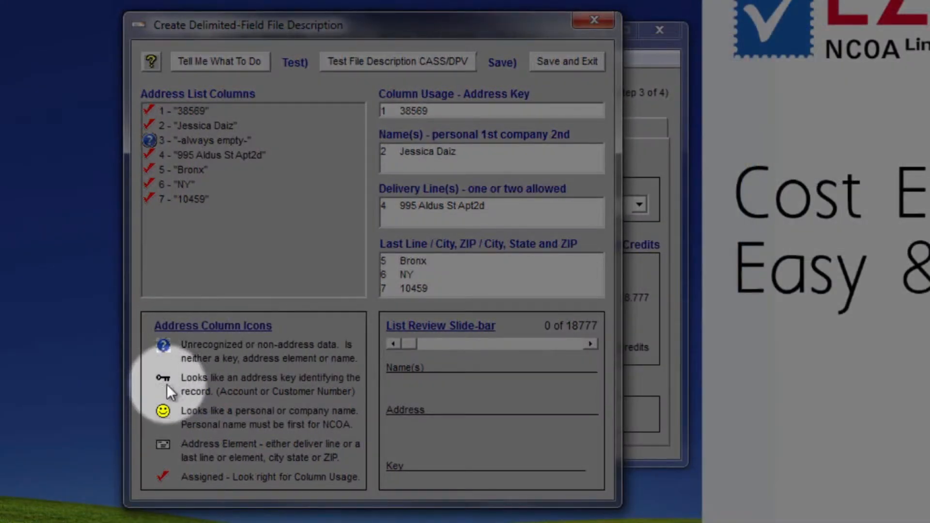
mouse_move(173, 402)
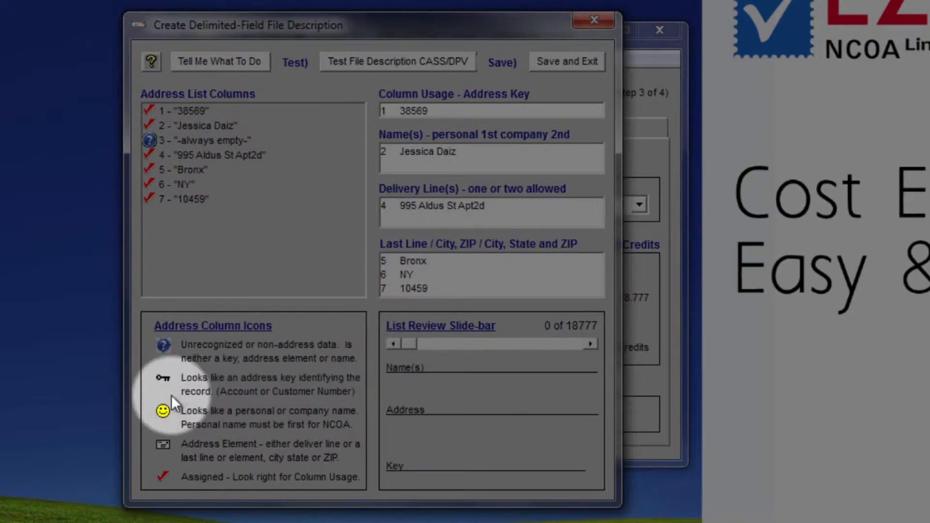
mouse_move(270, 436)
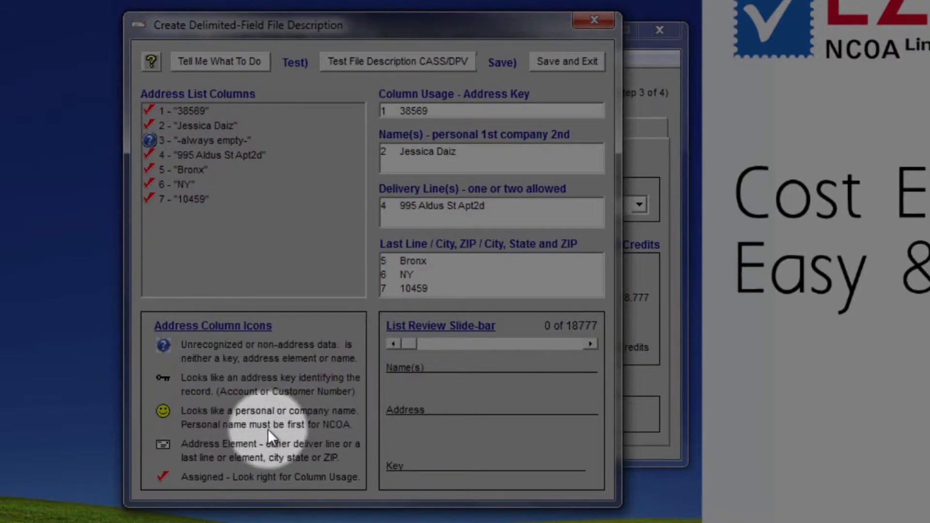
mouse_move(282, 460)
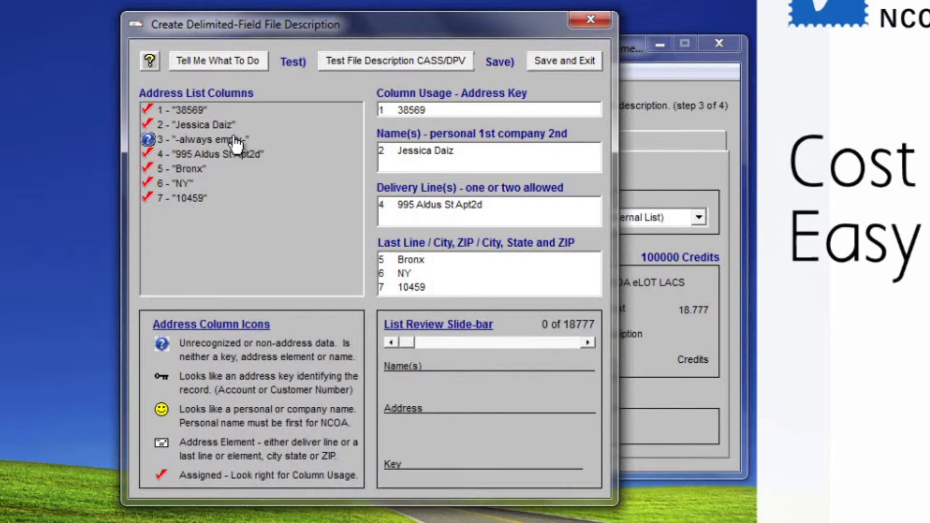
double_click(202, 140)
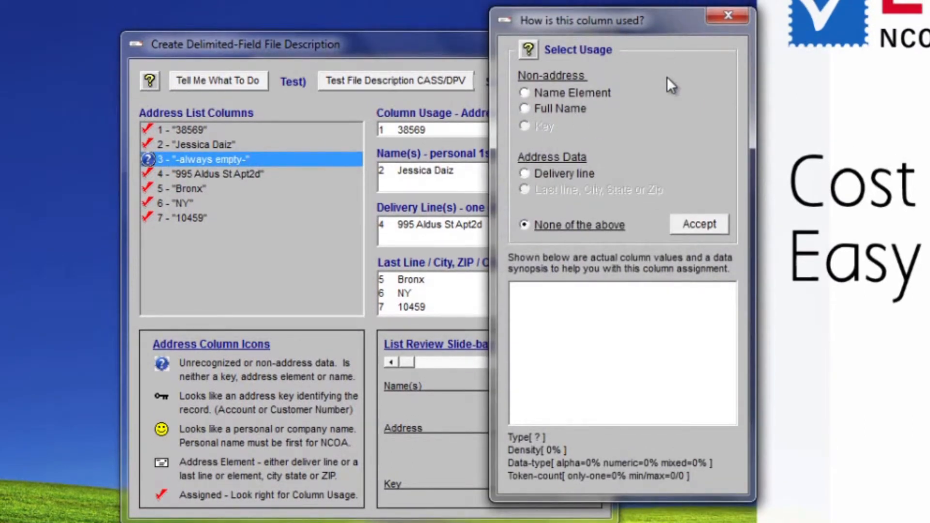
mouse_move(673, 104)
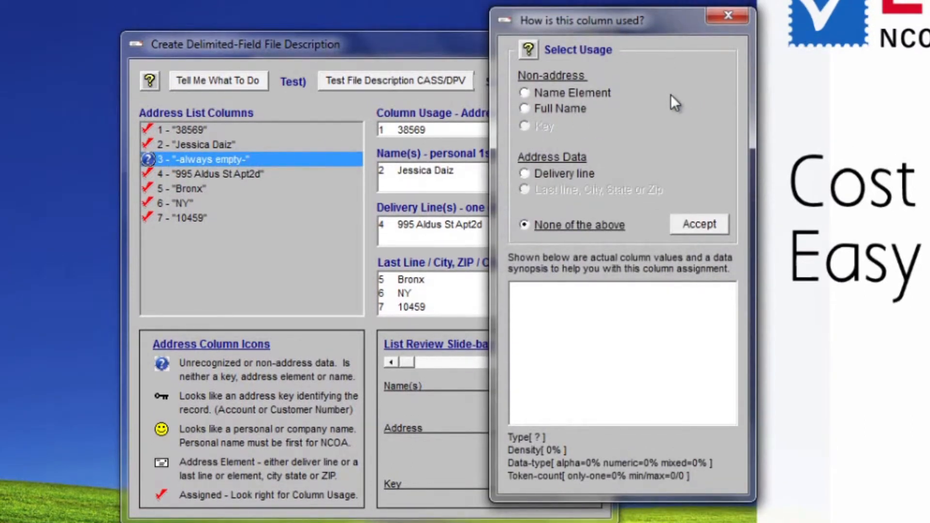
mouse_move(608, 159)
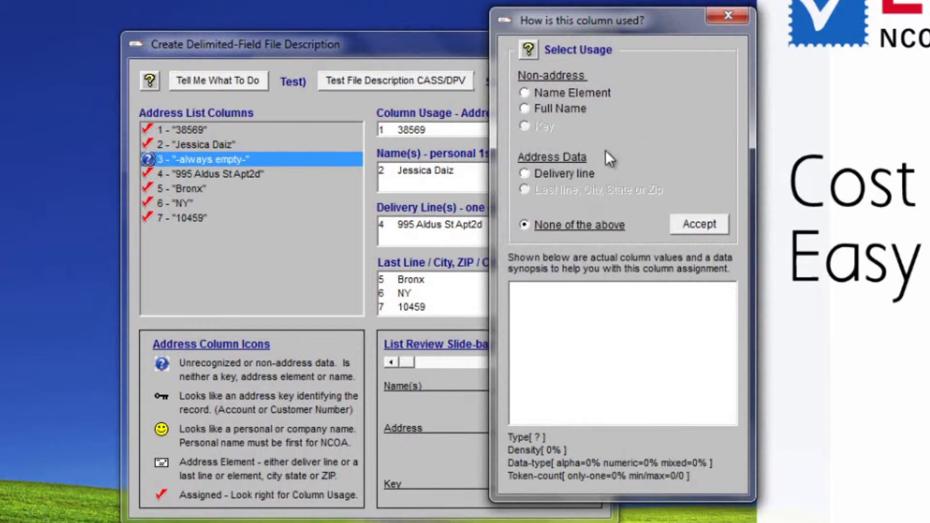
mouse_move(587, 169)
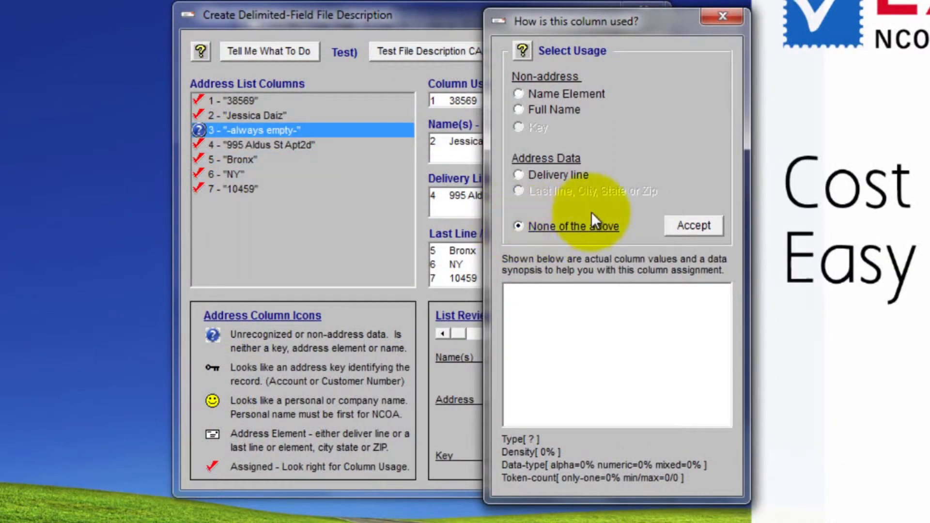
mouse_move(498, 311)
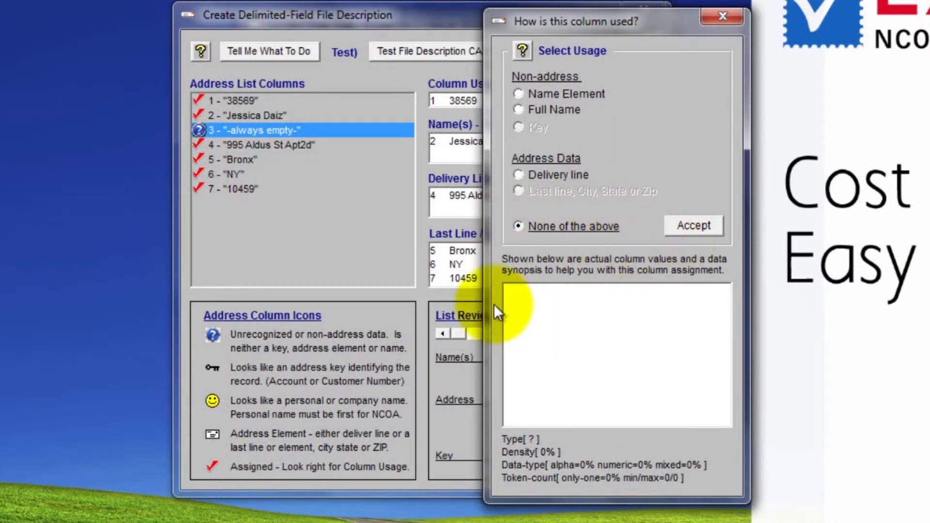
mouse_move(549, 418)
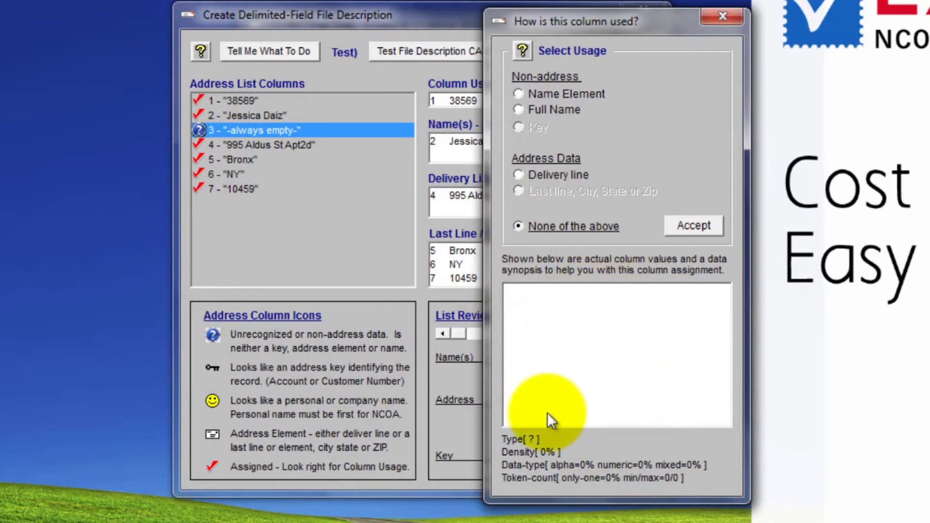
mouse_move(505, 462)
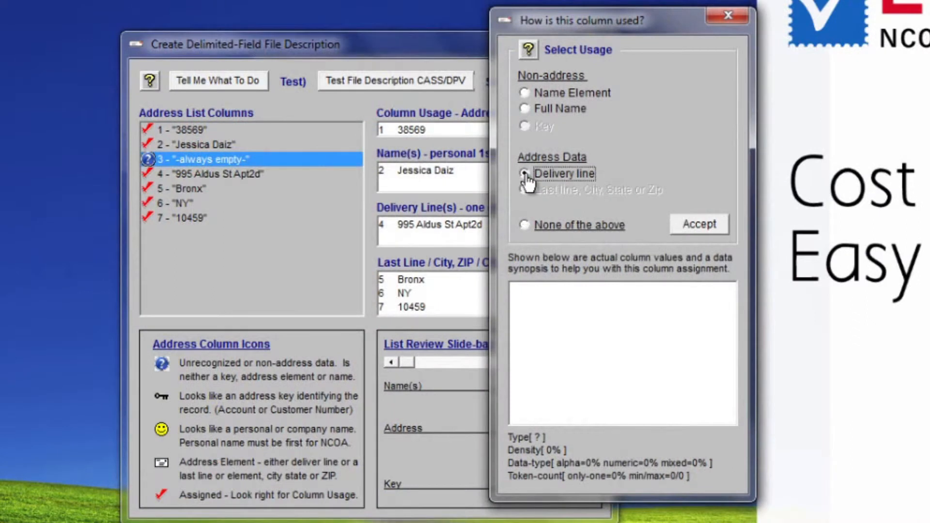
Assign empty column 3 as a delivery line, confirming the unexpected-type warning.
left_click(698, 225)
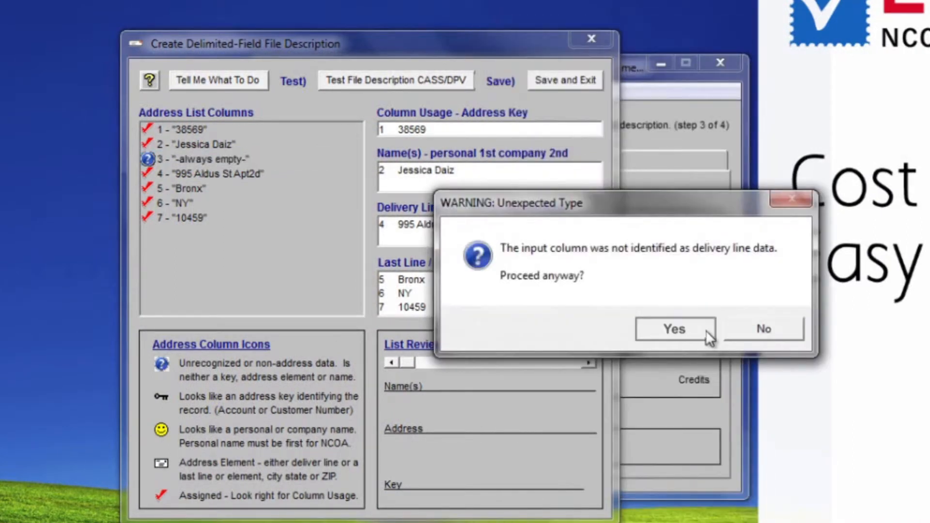
left_click(674, 329)
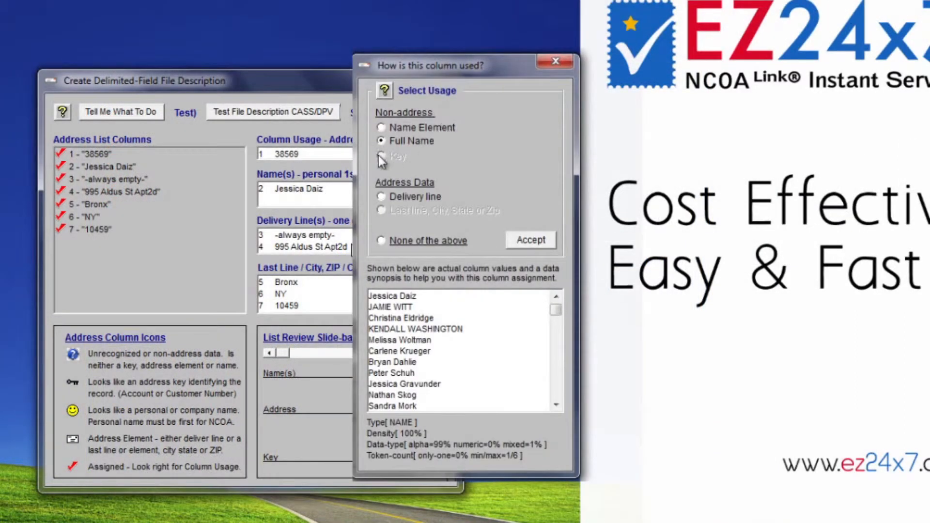
mouse_move(442, 132)
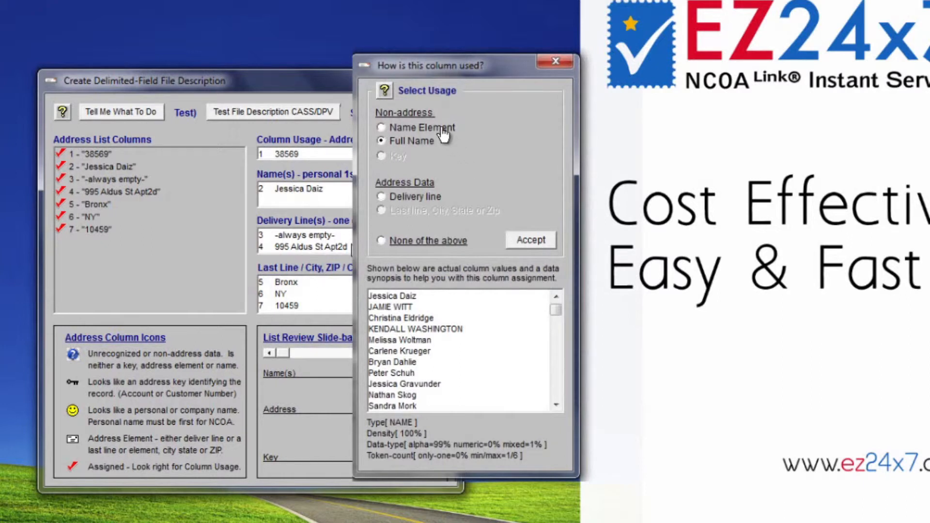
left_click(381, 127)
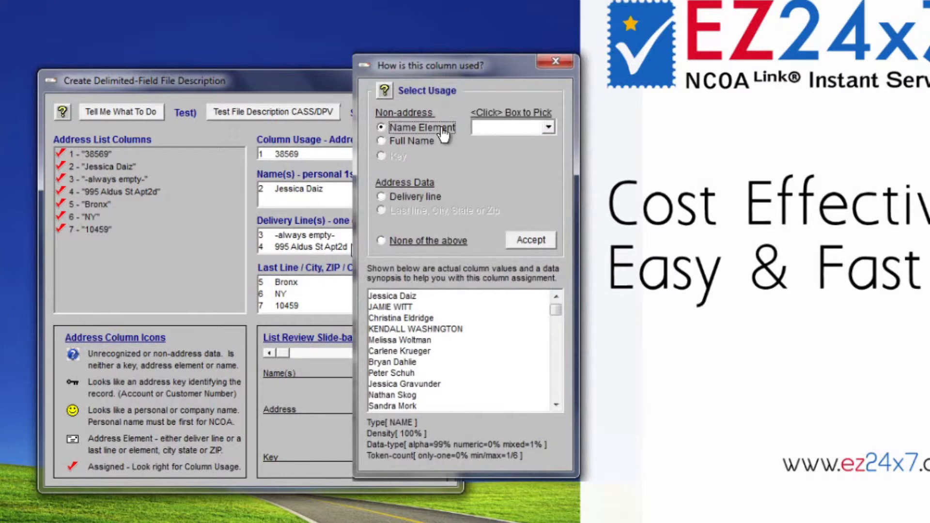
mouse_move(494, 137)
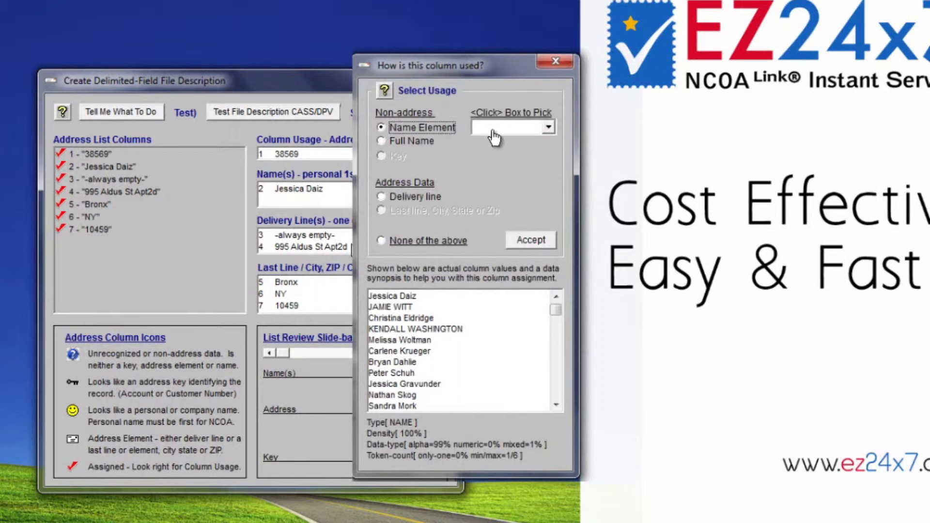
left_click(547, 127)
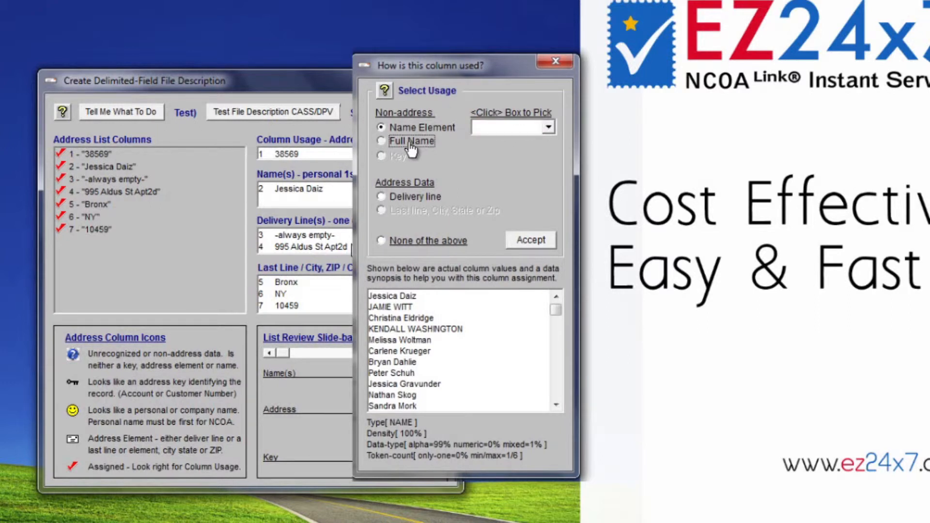
left_click(382, 141)
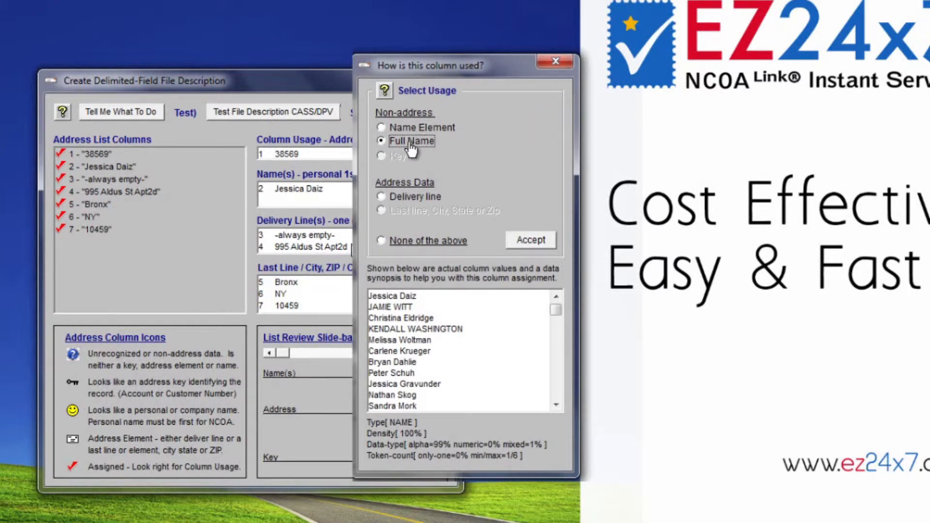
mouse_move(425, 148)
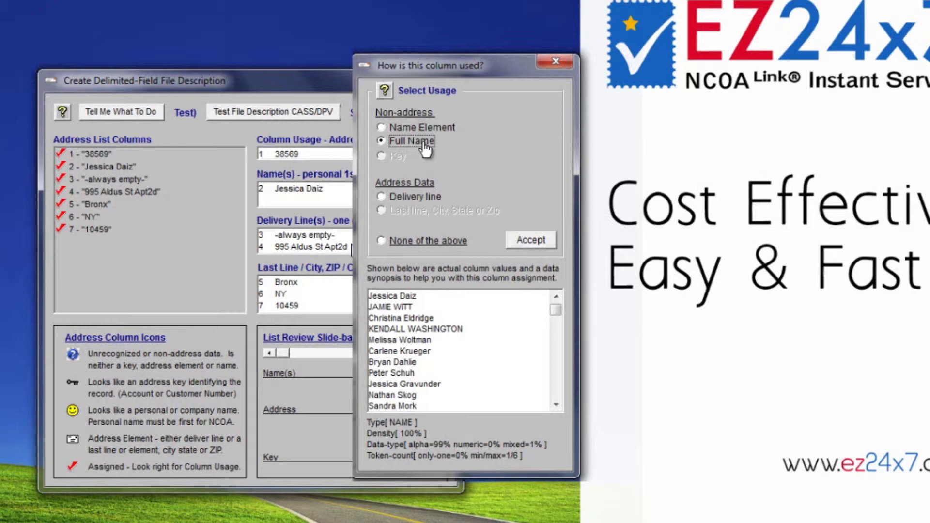
mouse_move(525, 222)
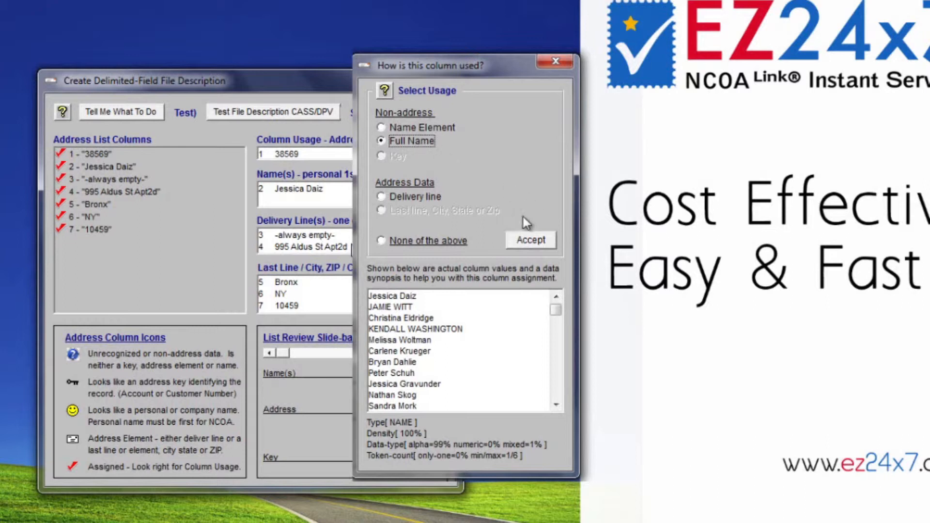
mouse_move(531, 249)
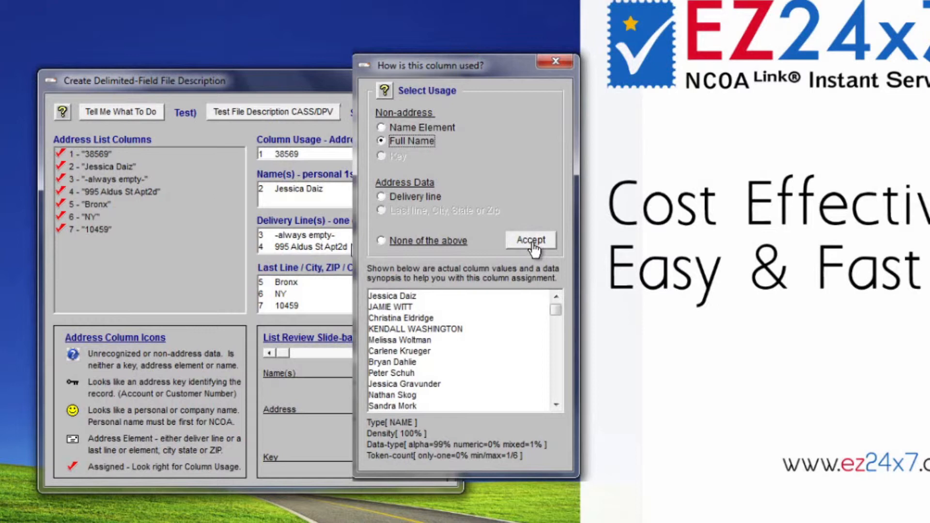
left_click(529, 240)
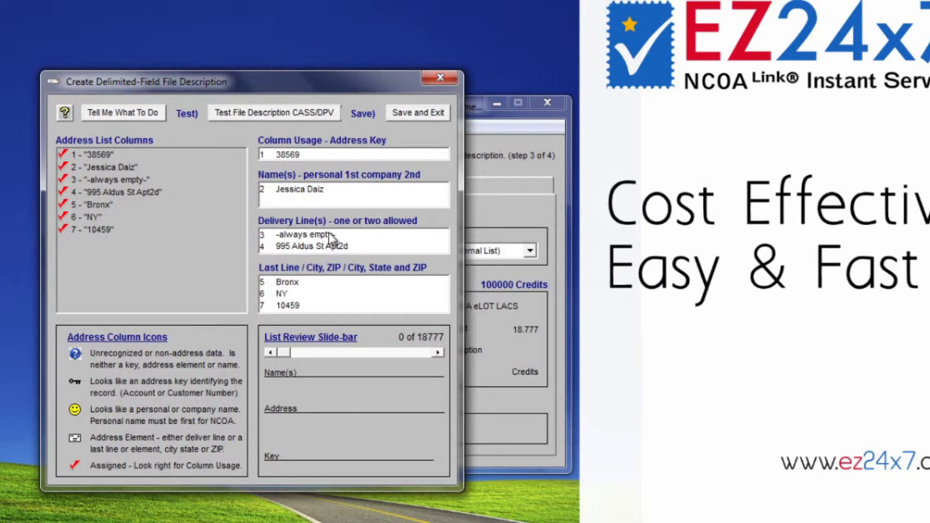
left_click(311, 234)
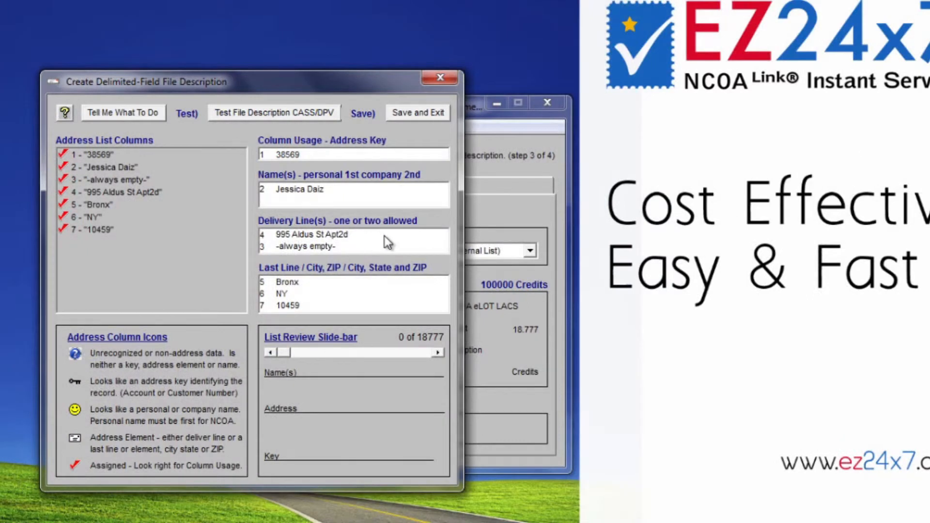
mouse_move(368, 240)
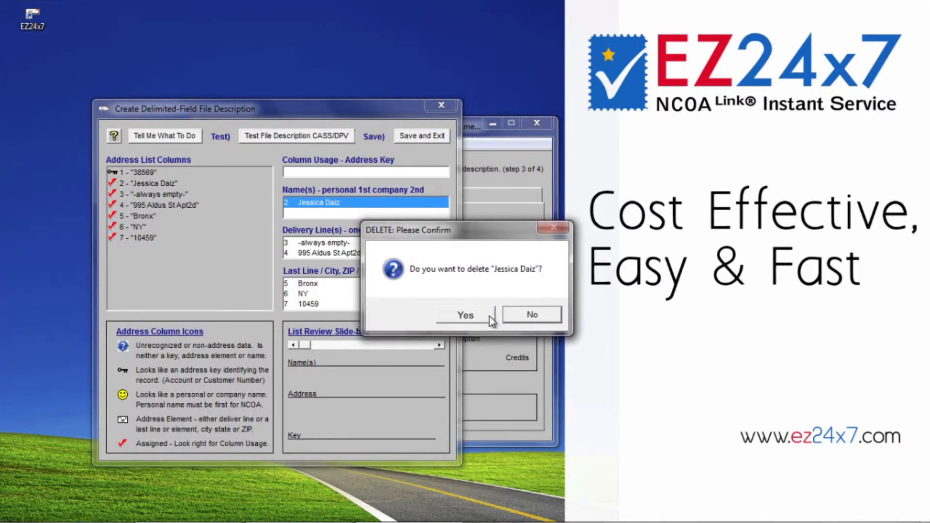
Run the CASS/DPV test on 100 random addresses, passing at 91% matched and 90% barcoded.
left_click(465, 315)
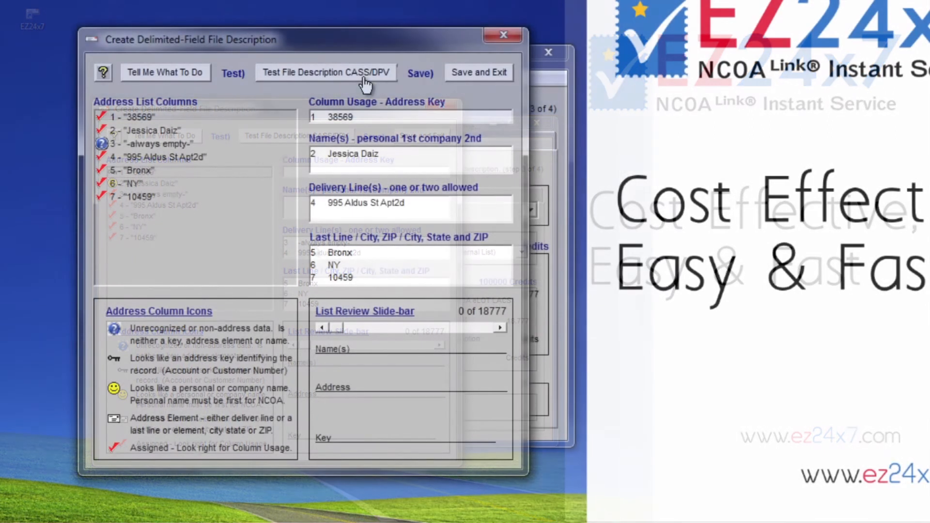
left_click(324, 72)
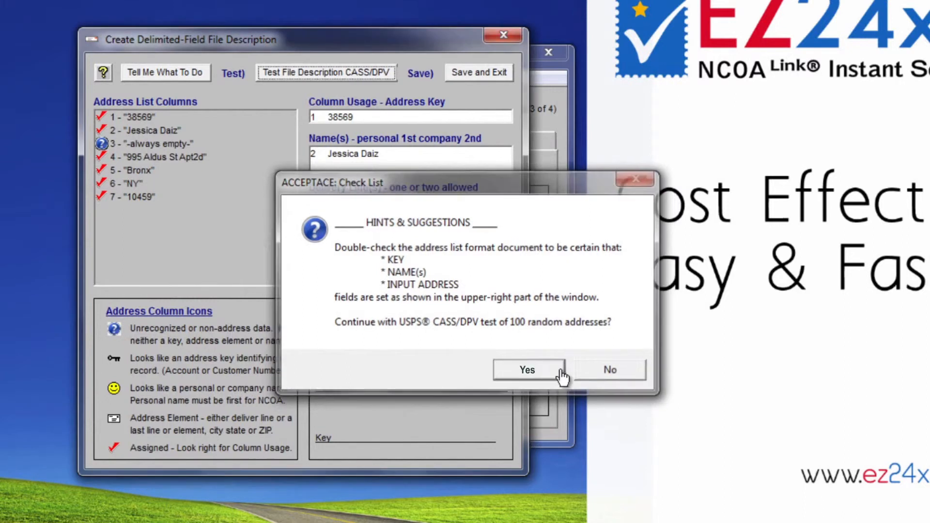
left_click(526, 370)
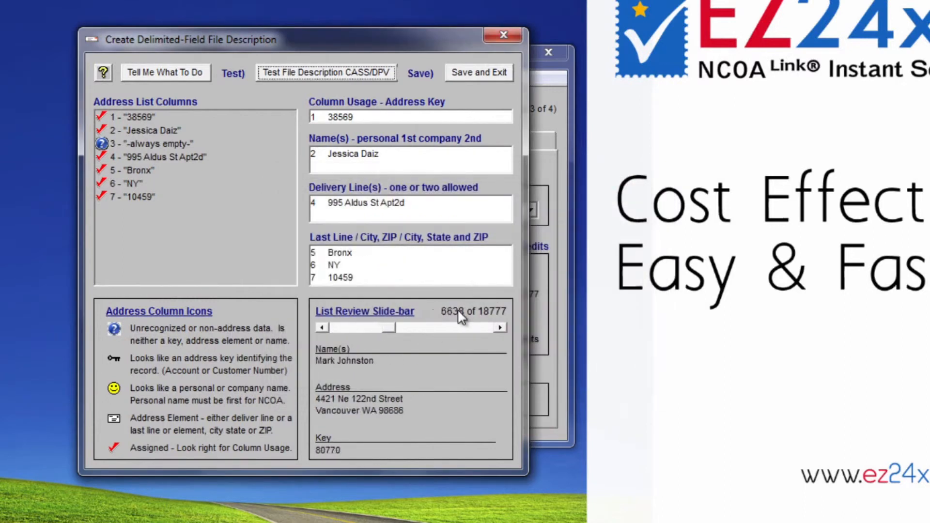
left_click(499, 327)
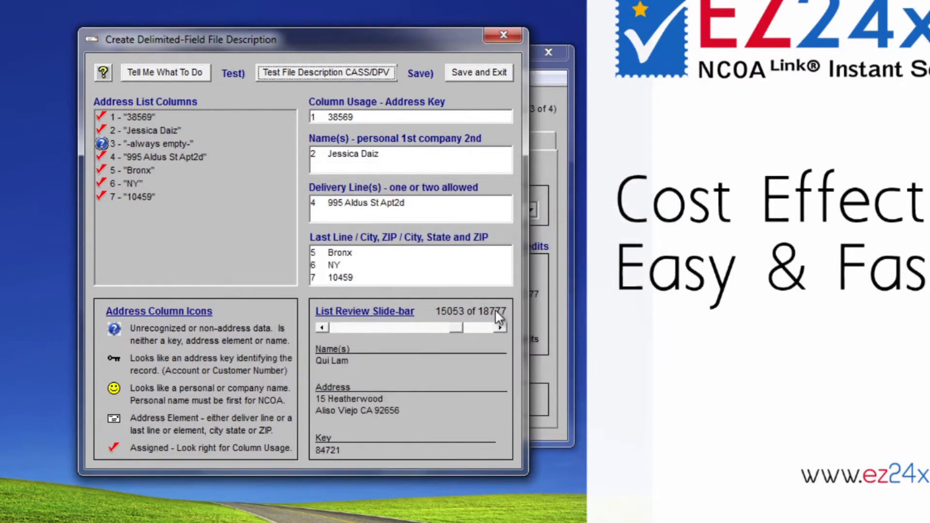
left_click(325, 72)
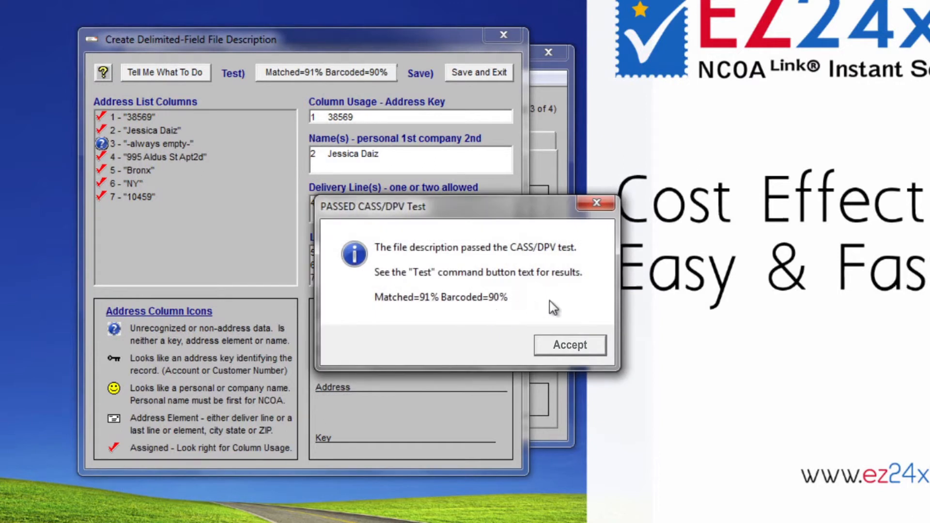
left_click(568, 345)
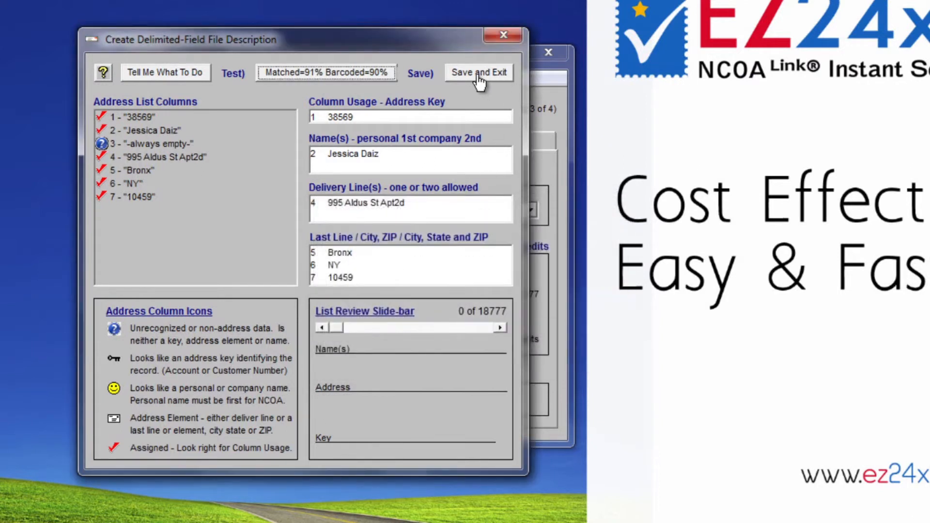
Save the file description as df_promo.EZD and accept the saved message.
left_click(479, 72)
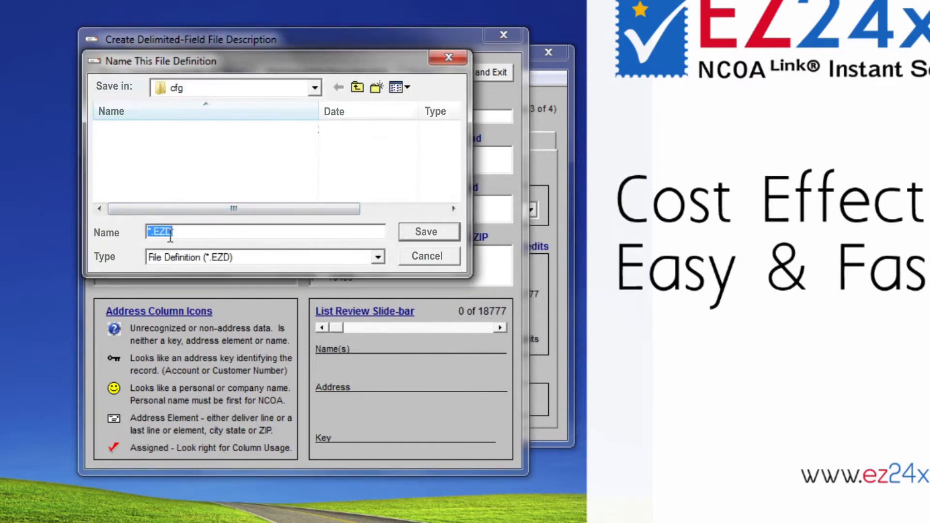
type("d")
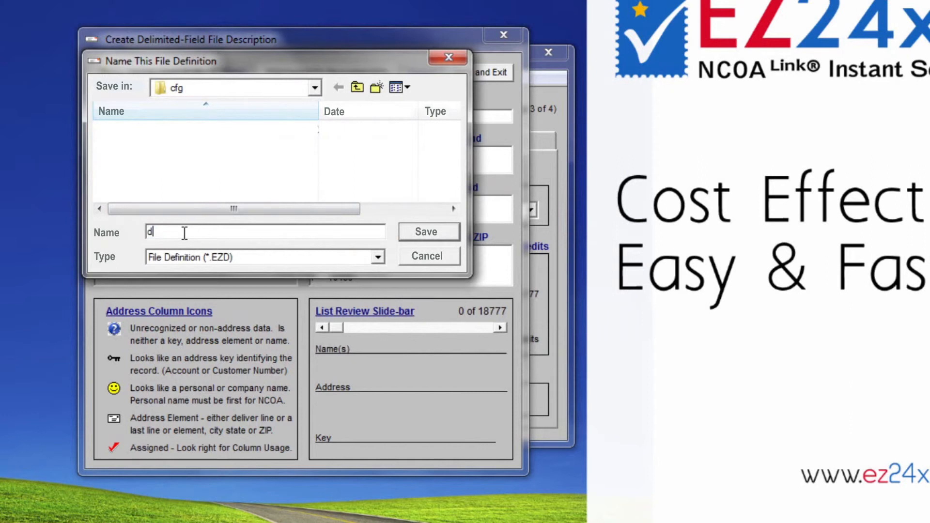
type("f_promo")
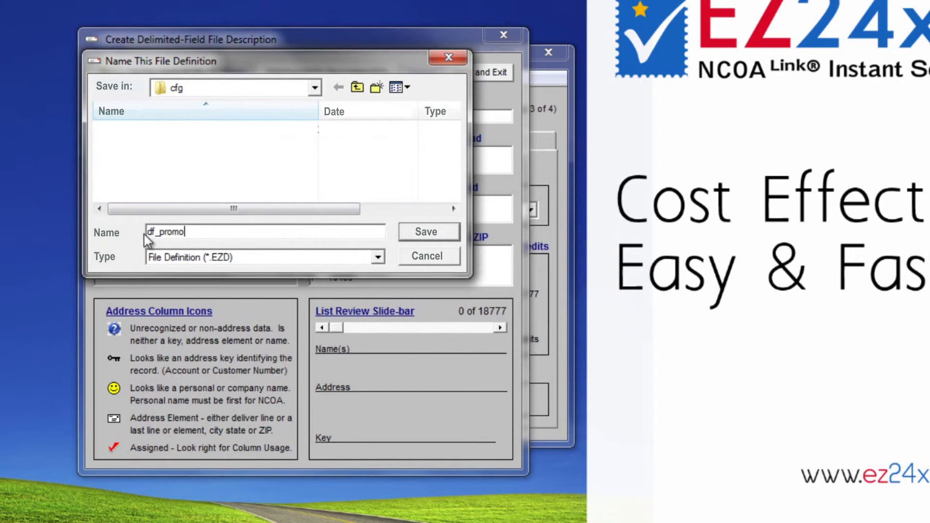
mouse_move(193, 232)
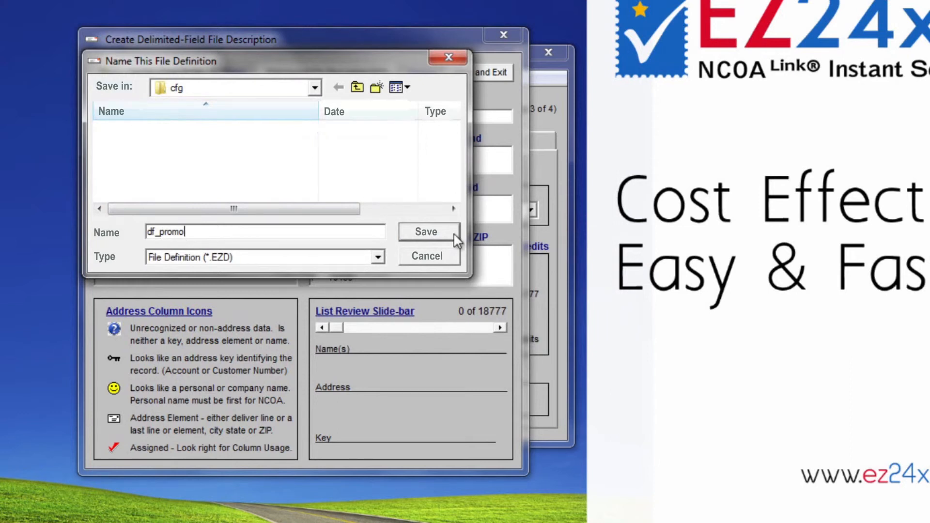
left_click(425, 231)
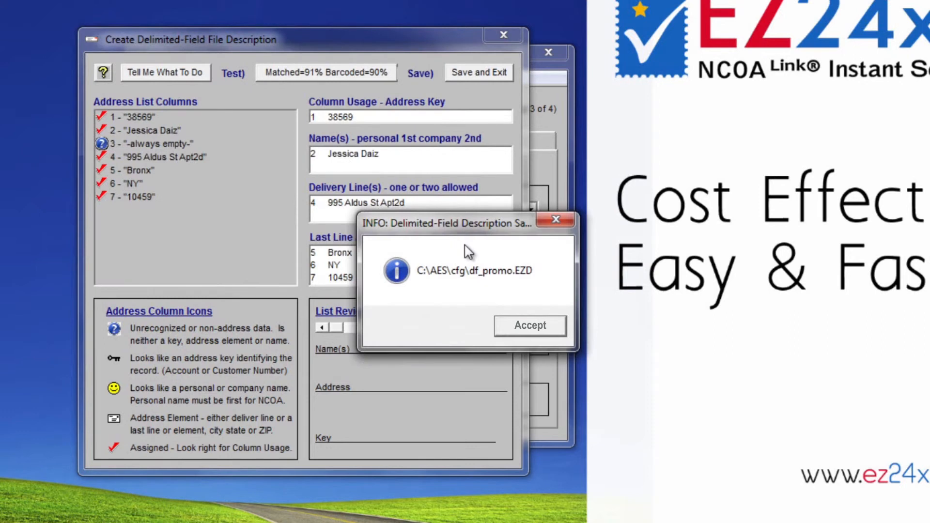
mouse_move(565, 336)
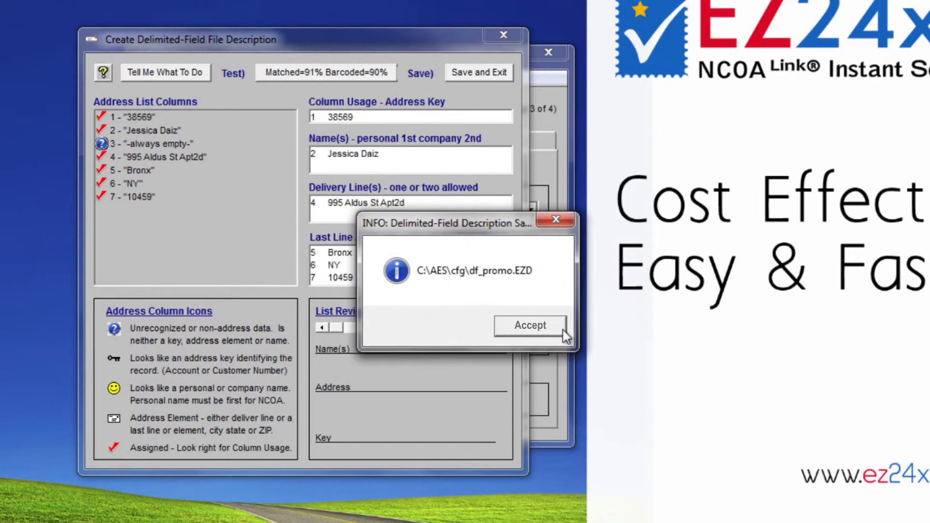
left_click(528, 326)
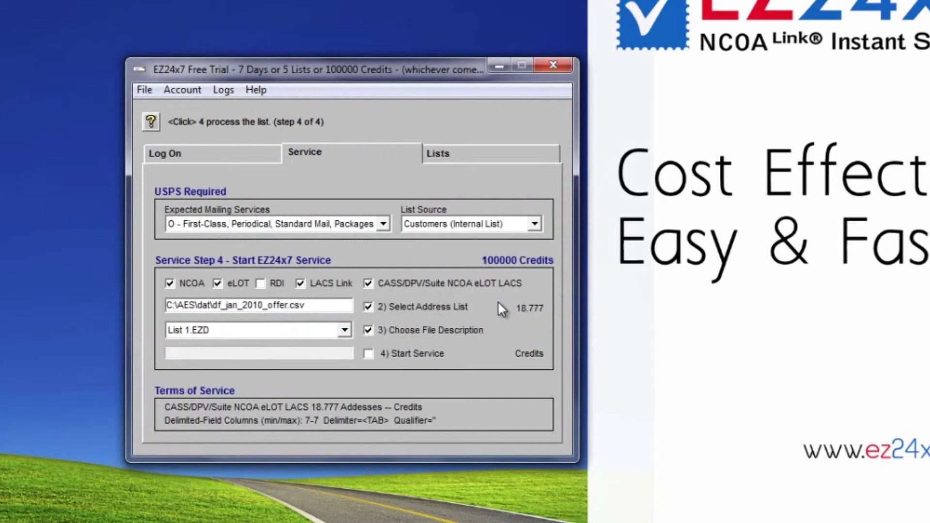
mouse_move(363, 362)
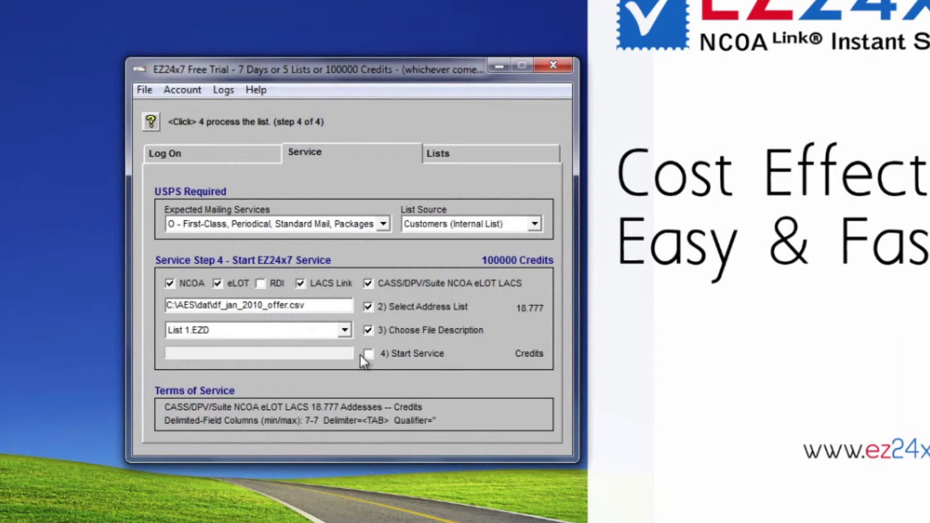
Tick '4) Start Service' to run the service on df_jan_2010_offer.csv.
left_click(368, 353)
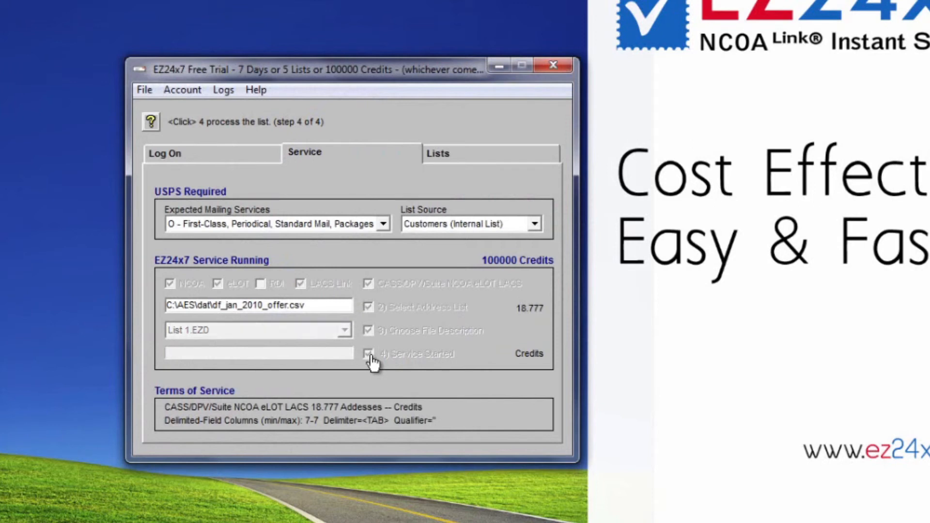
left_click(369, 353)
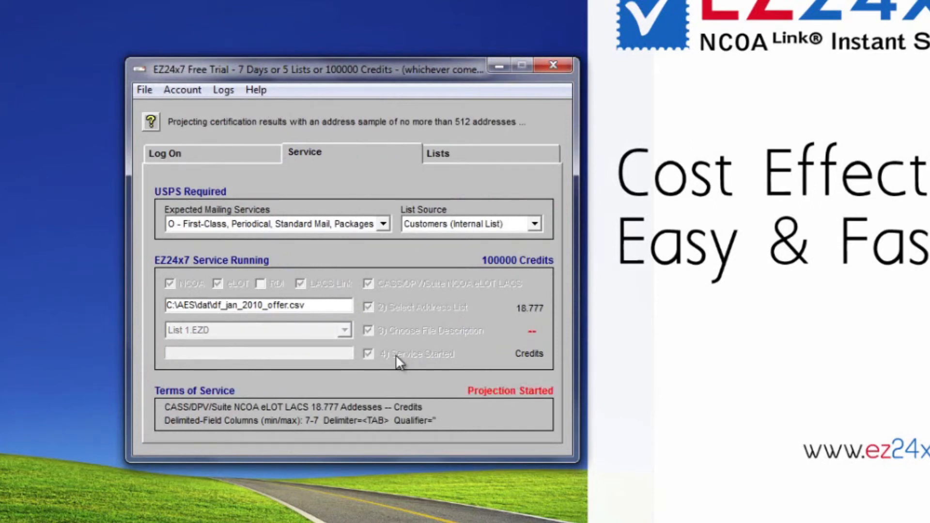